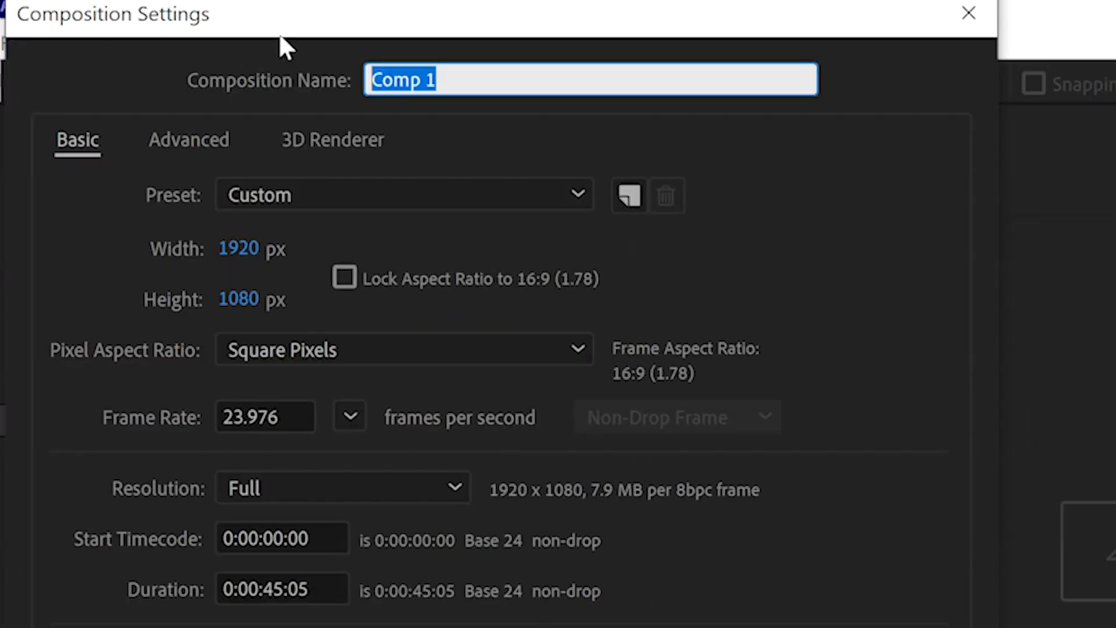
- Name the new 1920×1080 composition 'thumbnail'
text(thumbnai)
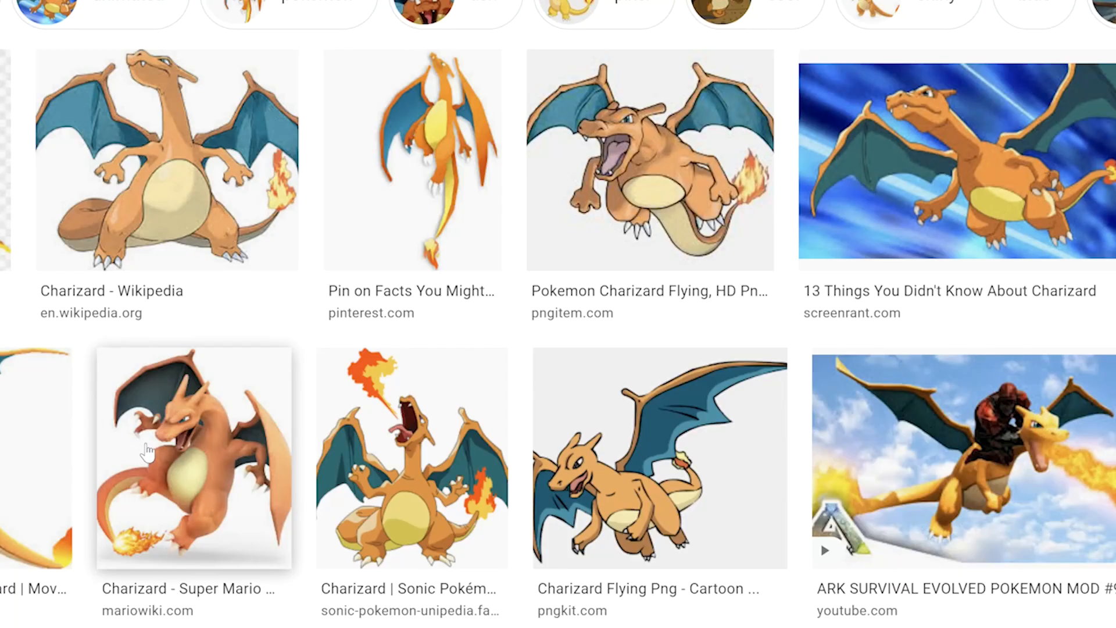
- Open the mariowiki.com Charizard image from the Google Images results
click(194, 459)
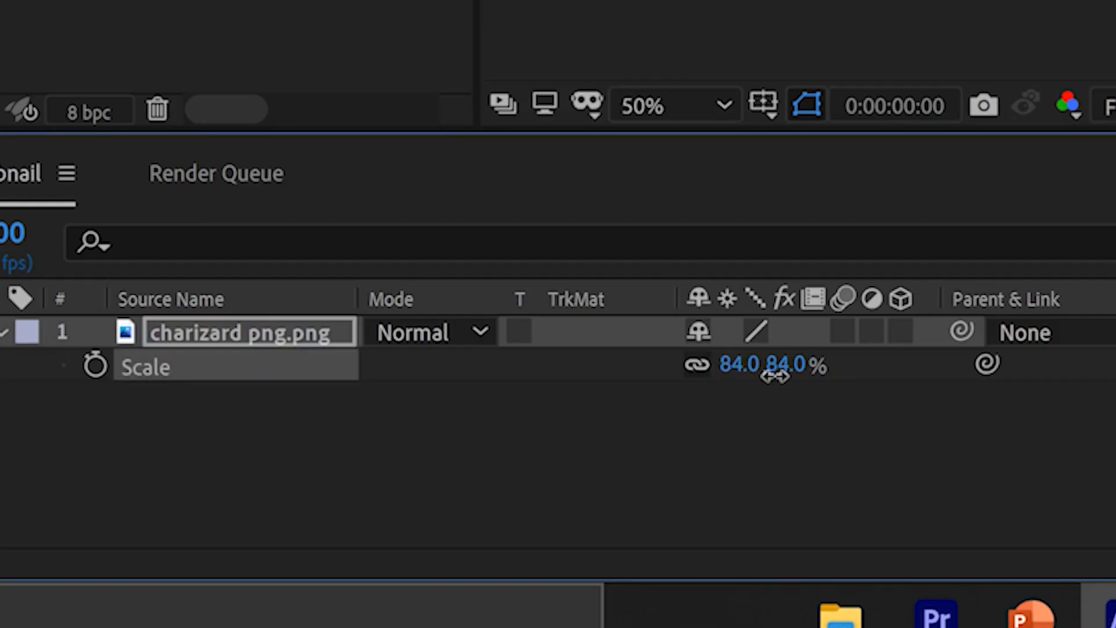
- Scrub the Charizard layer's Scale down to 83%
drag(769, 364, 762, 364)
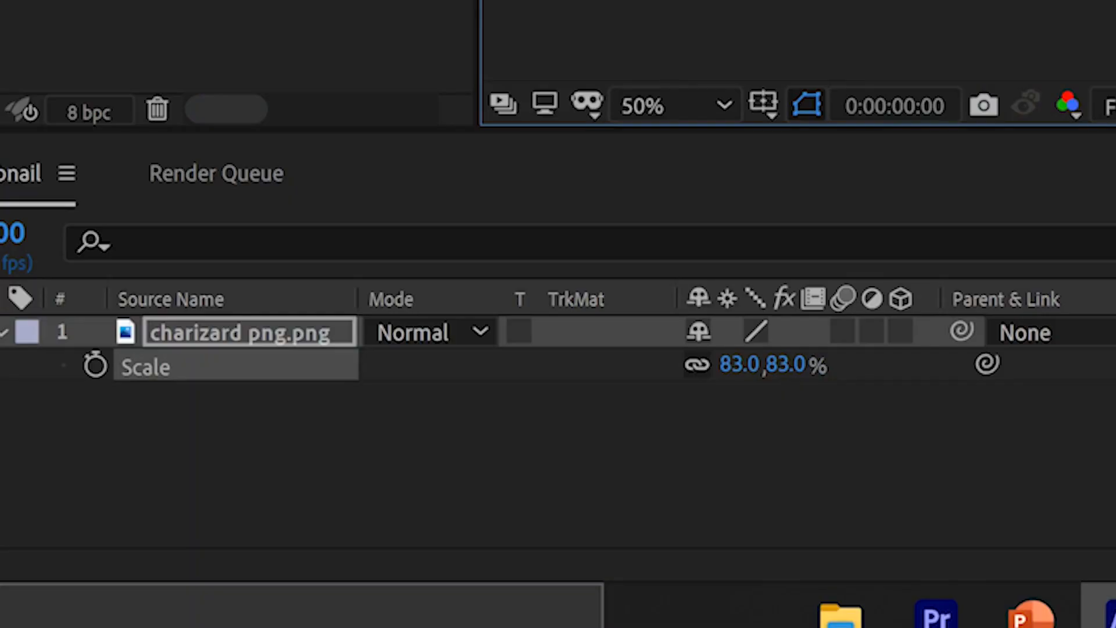
click(899, 331)
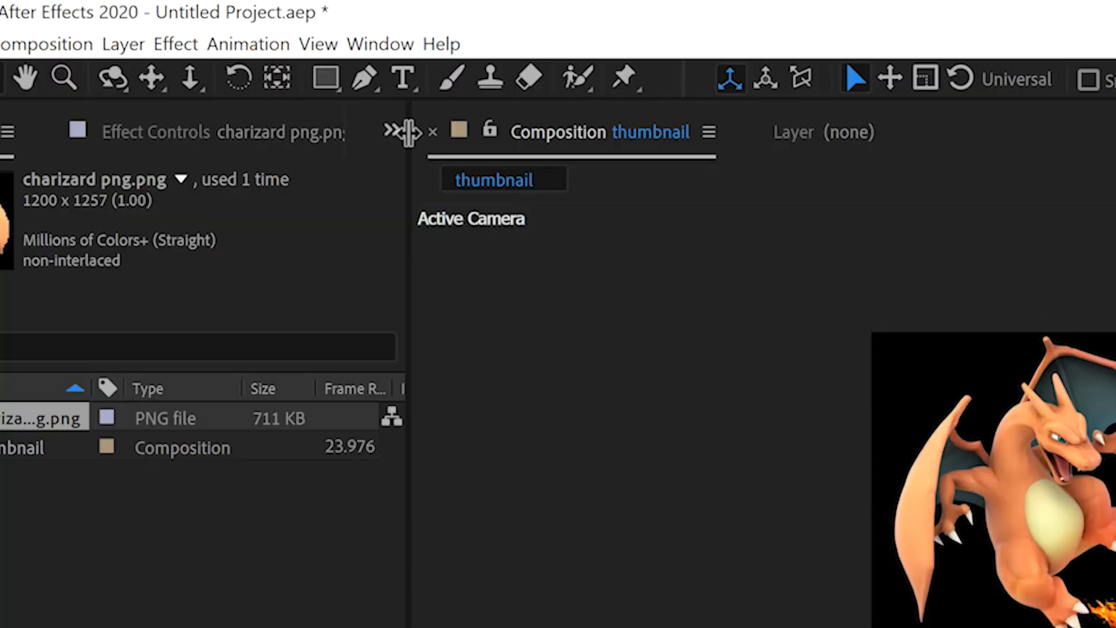
- Create a pale solid named background behind Charizard and search for a gradient effect
click(122, 43)
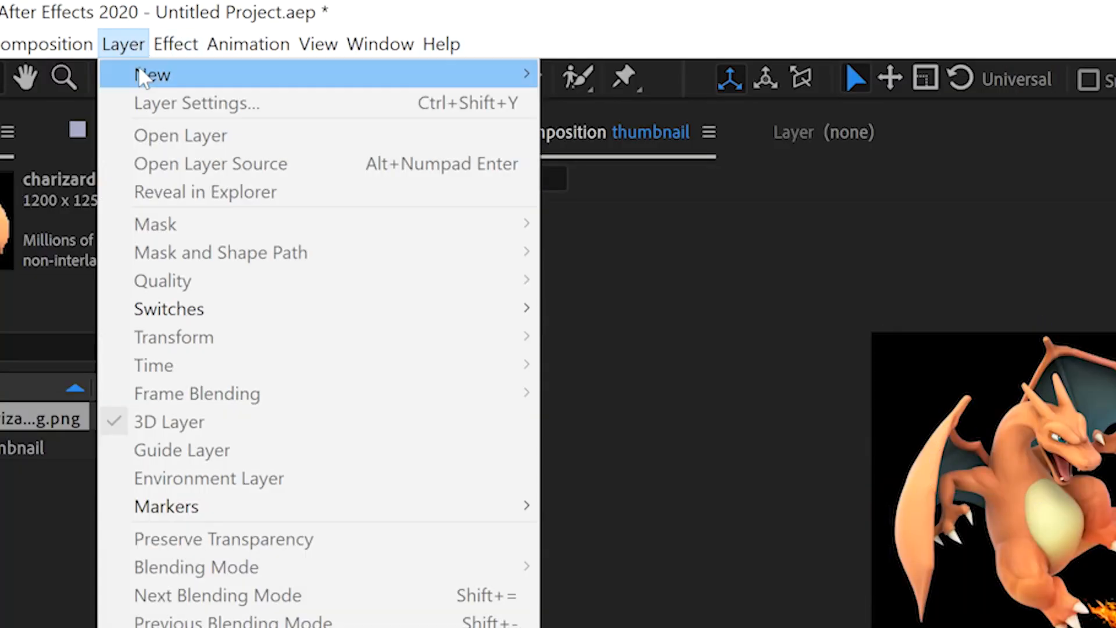
click(598, 103)
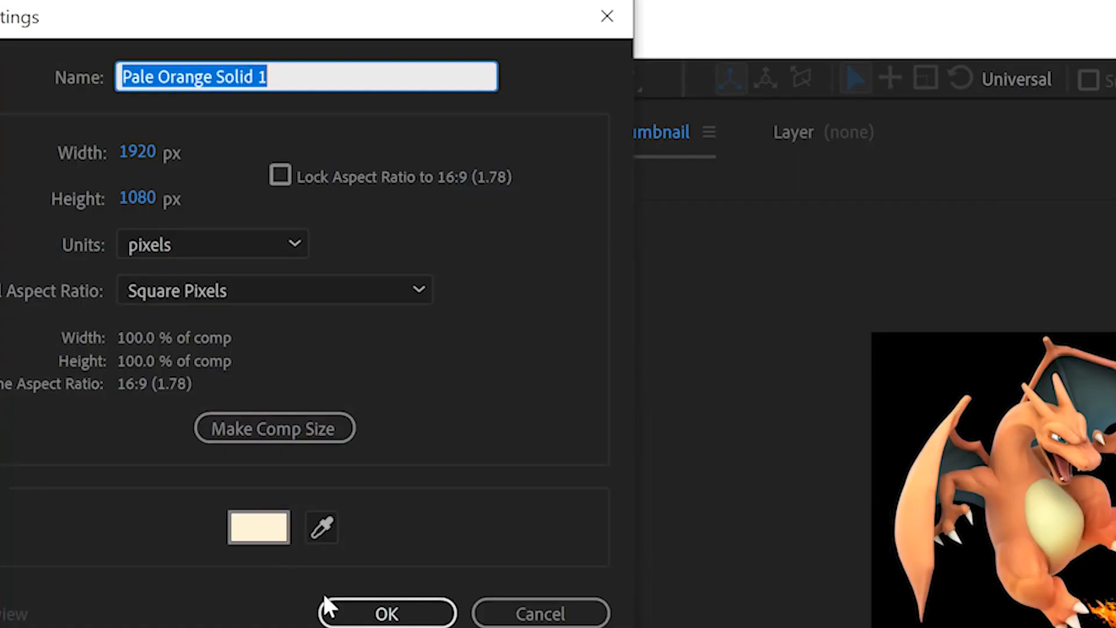
click(386, 613)
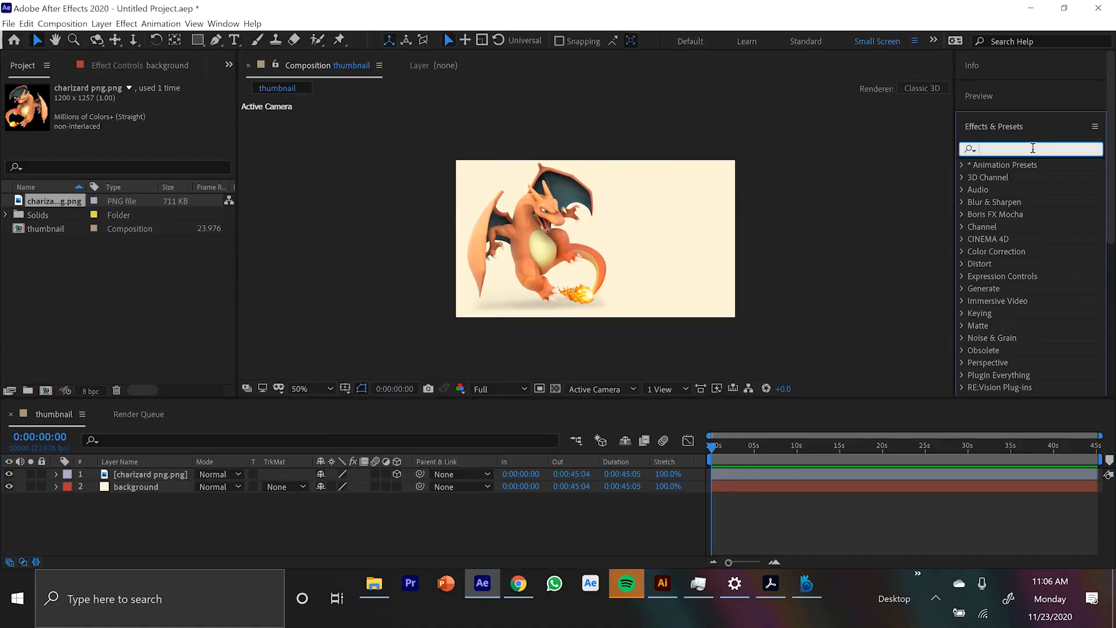
text(gradient)
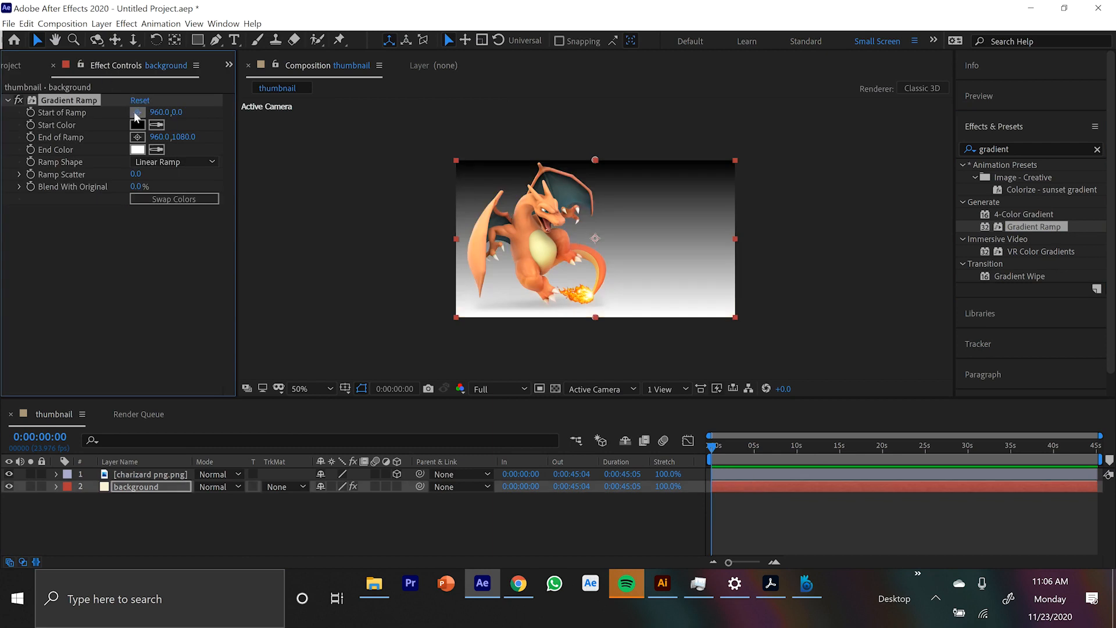
- Set the Gradient Ramp from orange to dark red #730404 across the background
click(138, 124)
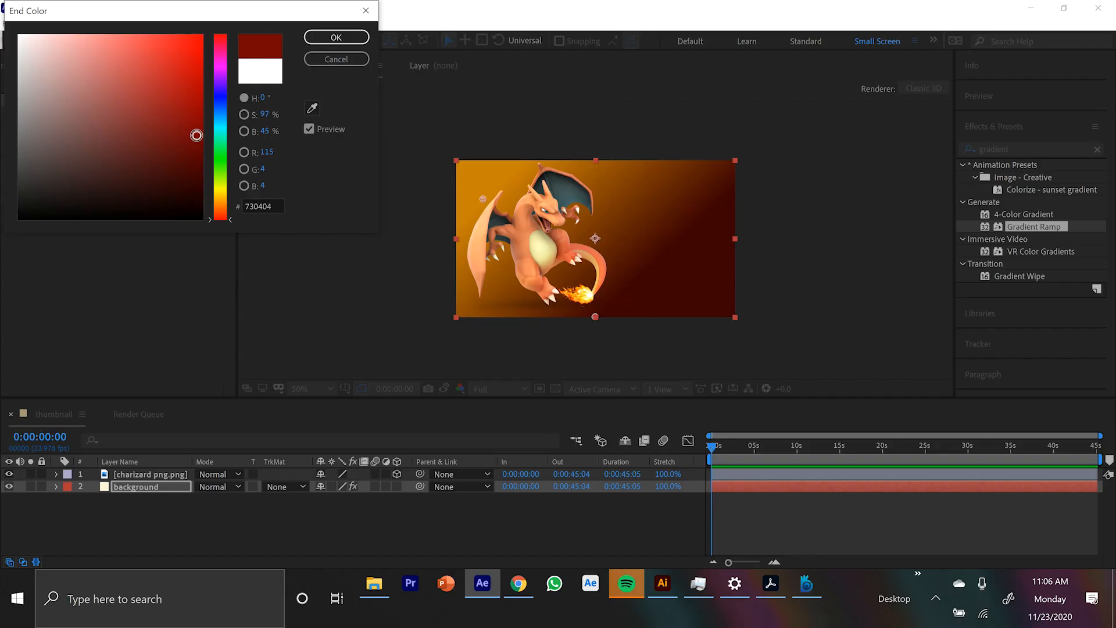
click(335, 36)
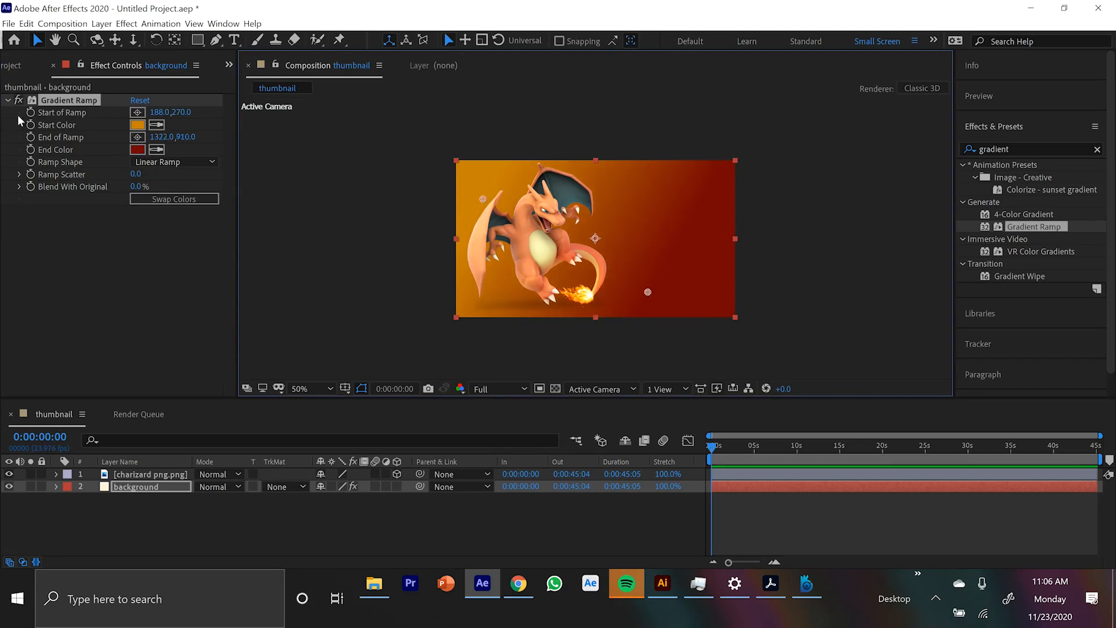
click(100, 23)
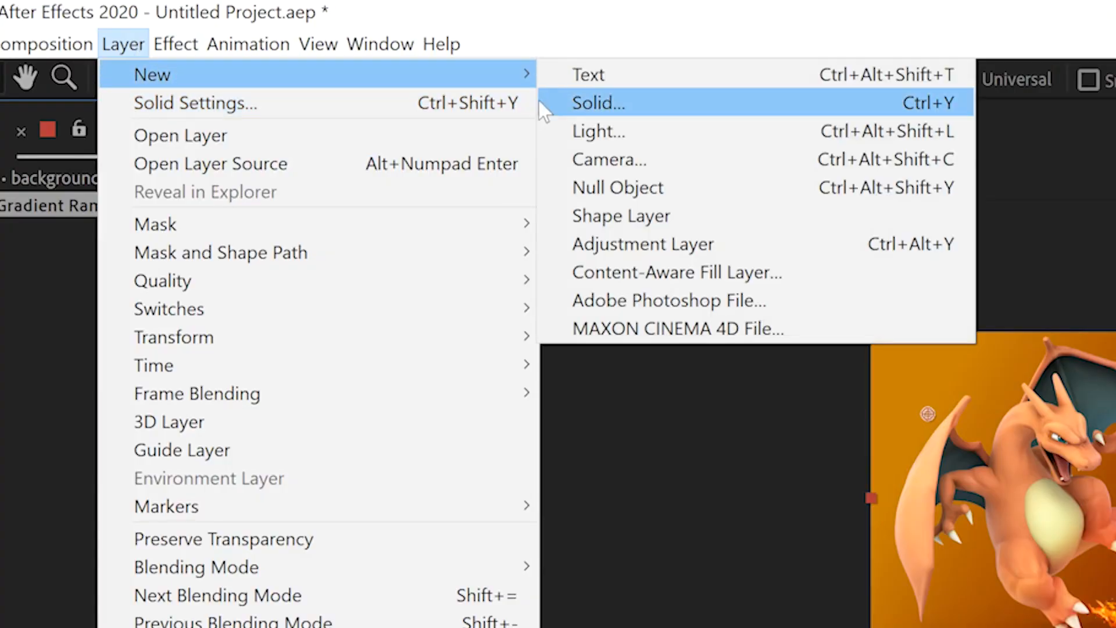
- Create a black vinette solid with an inverted ellipse mask feathered to 494
click(596, 102)
text(vinette)
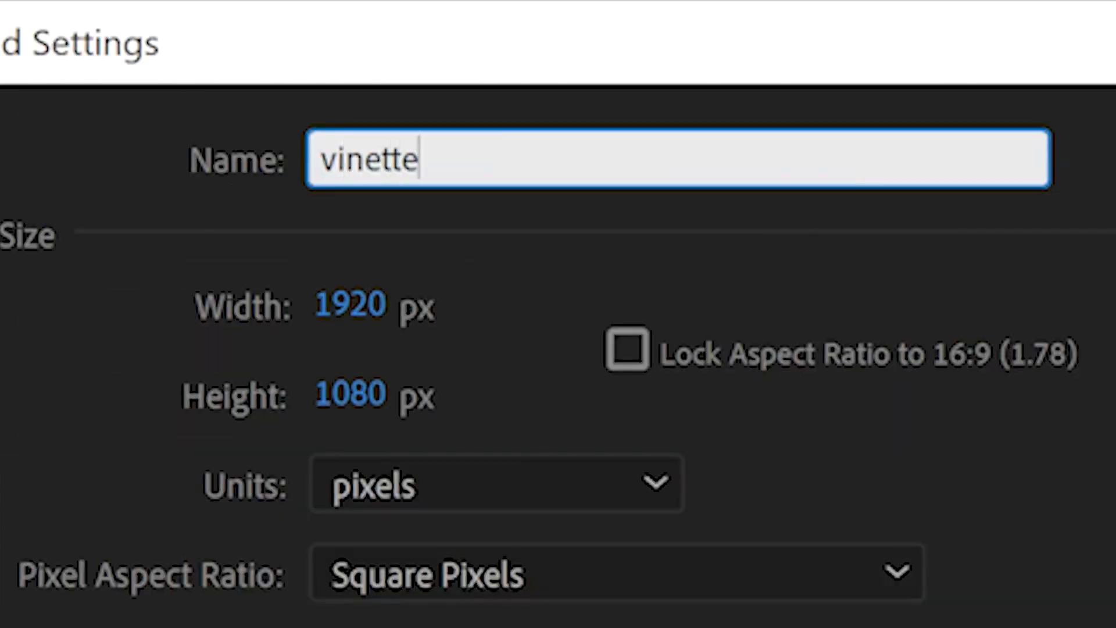
click(135, 178)
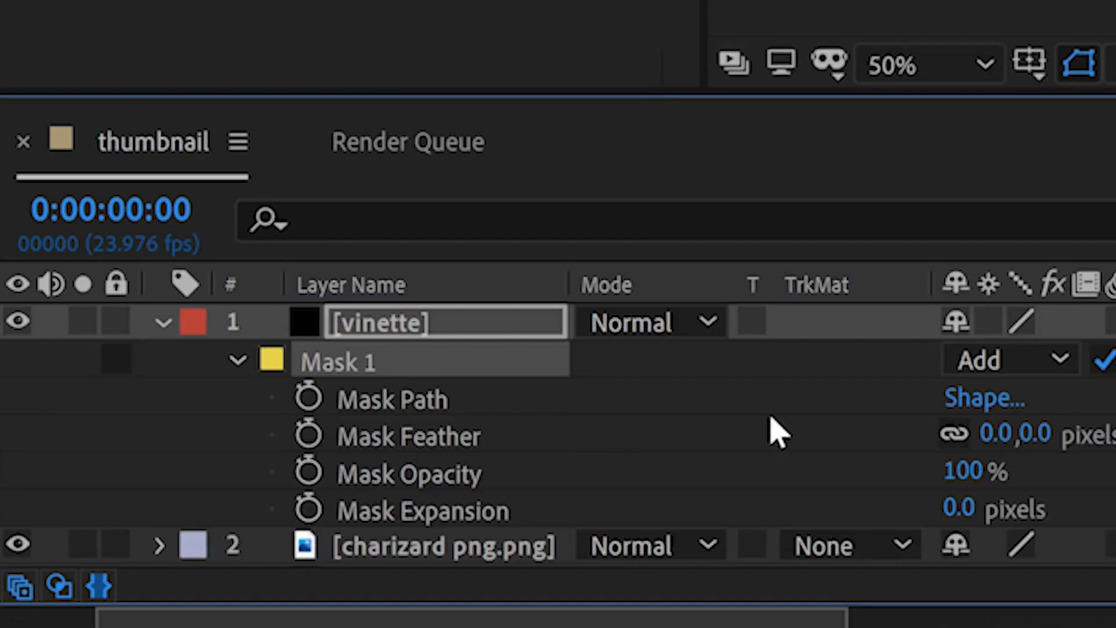
click(406, 436)
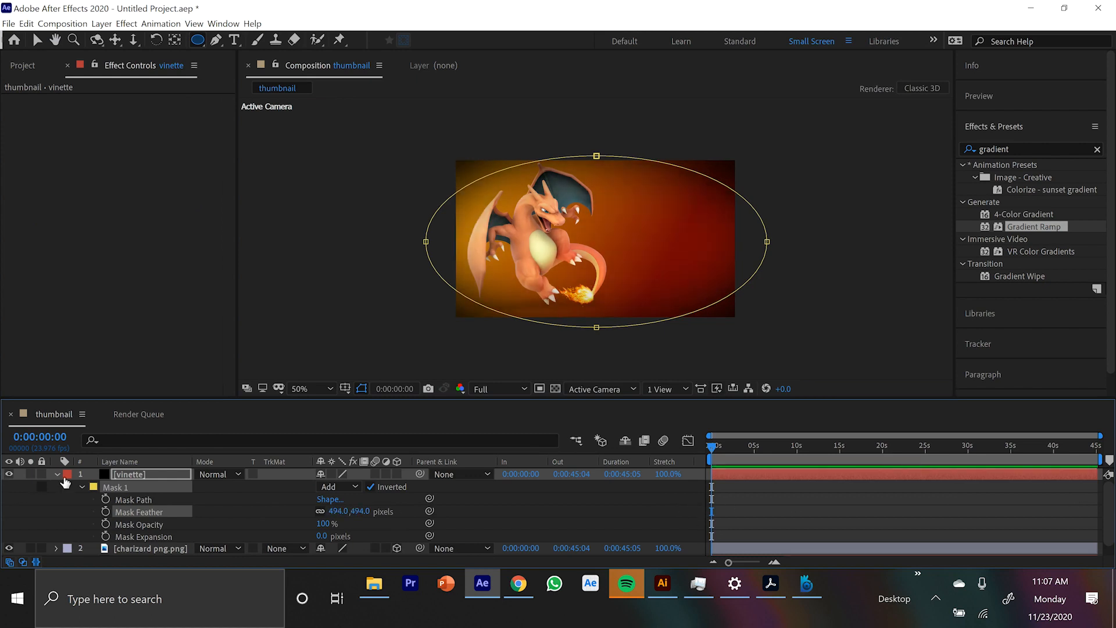
click(150, 486)
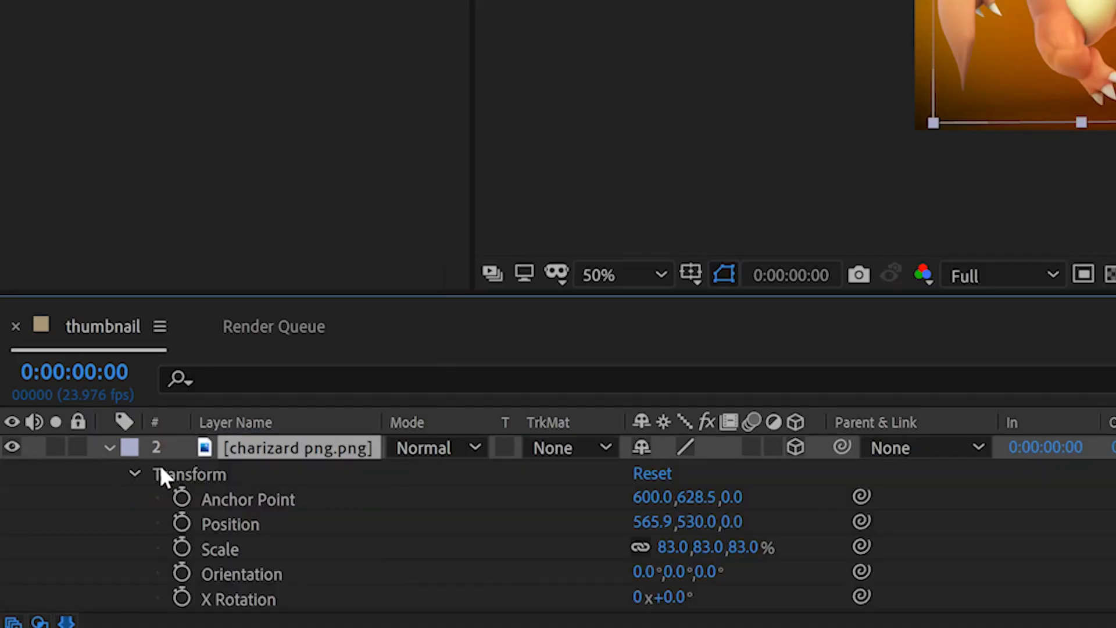
- Add Drop Shadow and Bevel and Emboss layer styles to Charizard
right_click(297, 447)
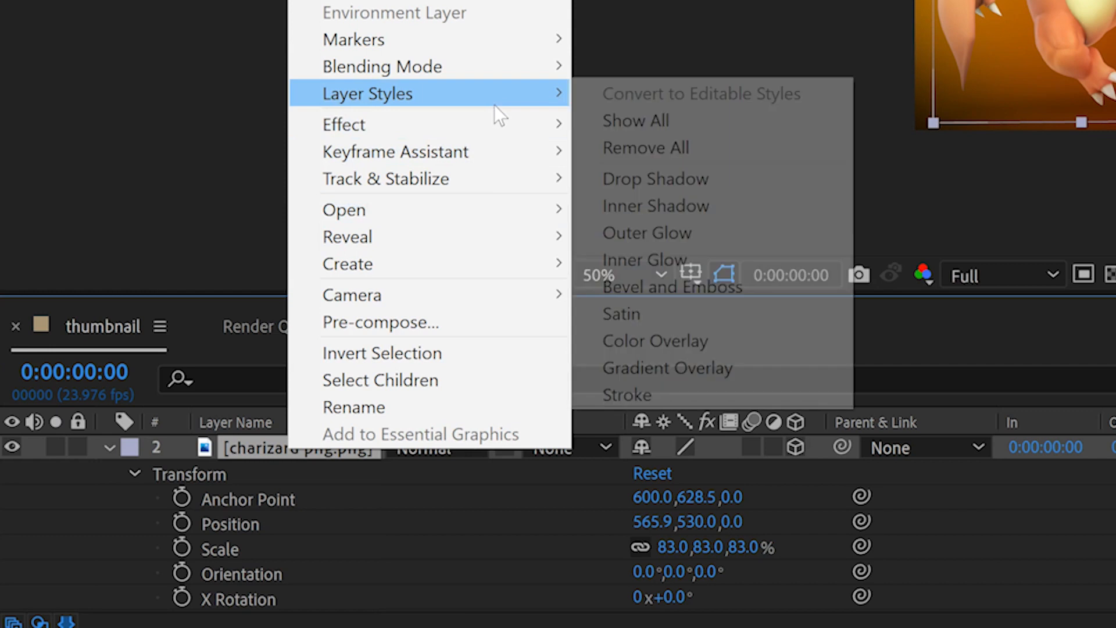
mouse_move(684, 179)
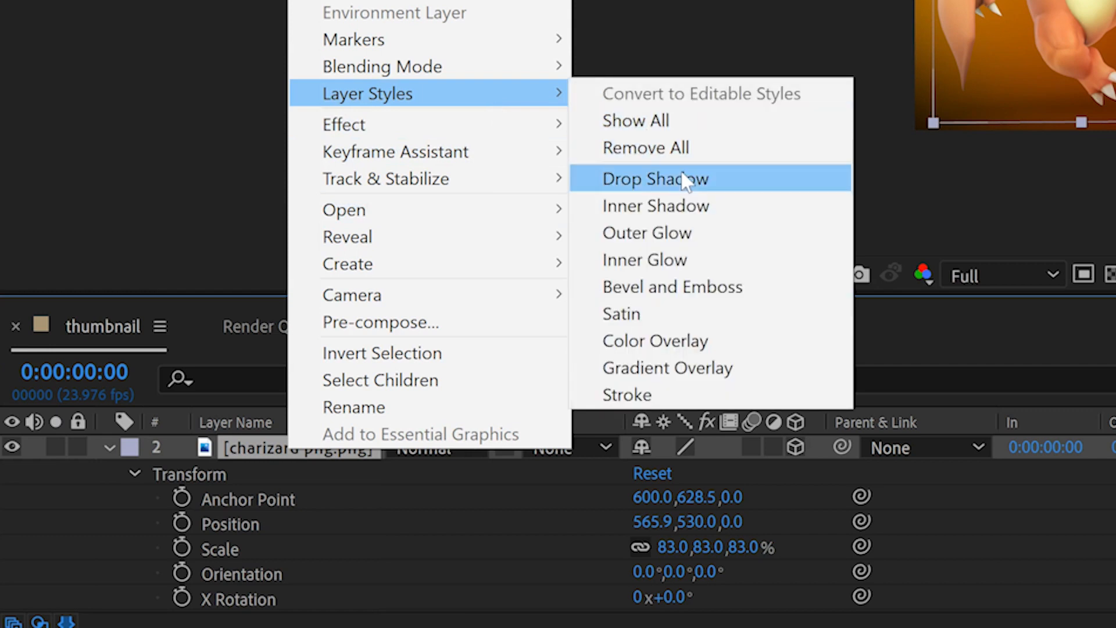
click(654, 179)
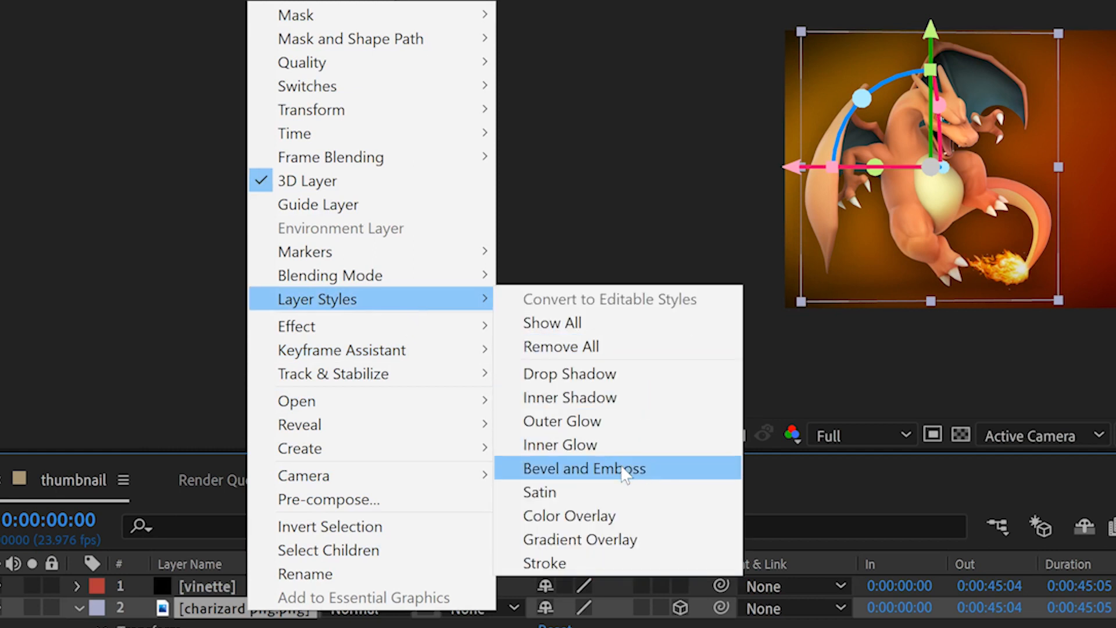
click(584, 468)
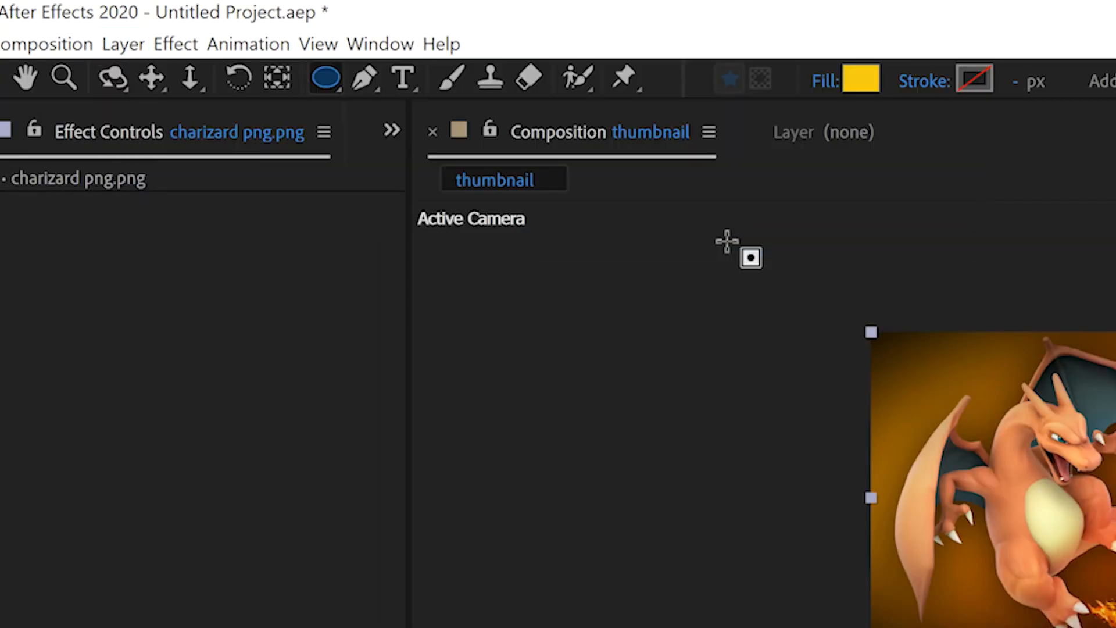
- Apply CC Radial Fast Blur to the adjustment layer, centred on Charizard, and preview at full size
text(gradient)
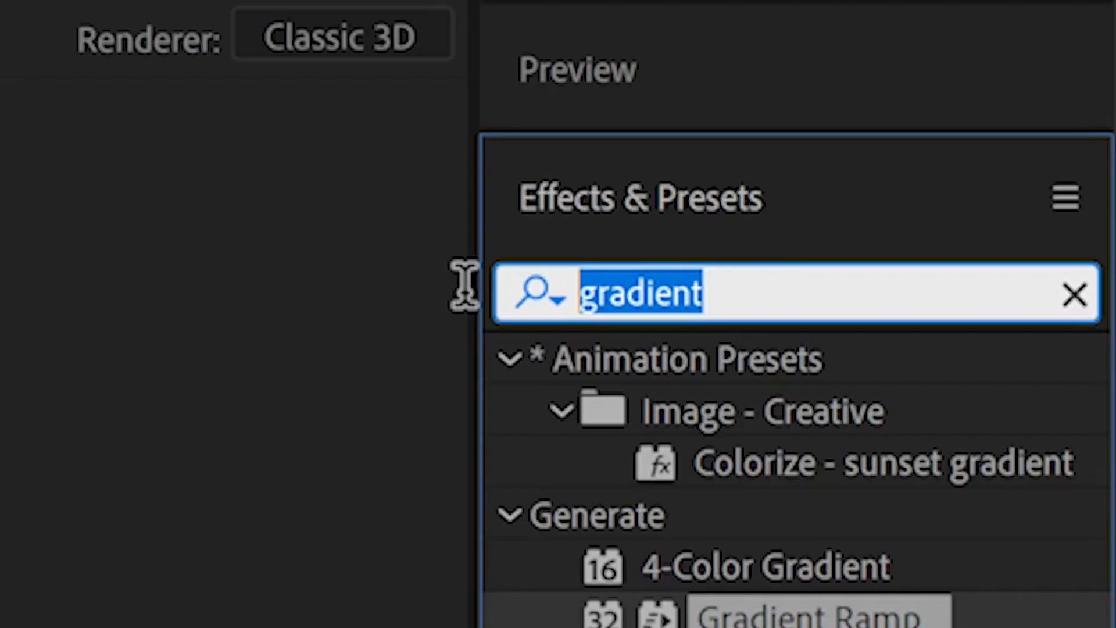
text(radi)
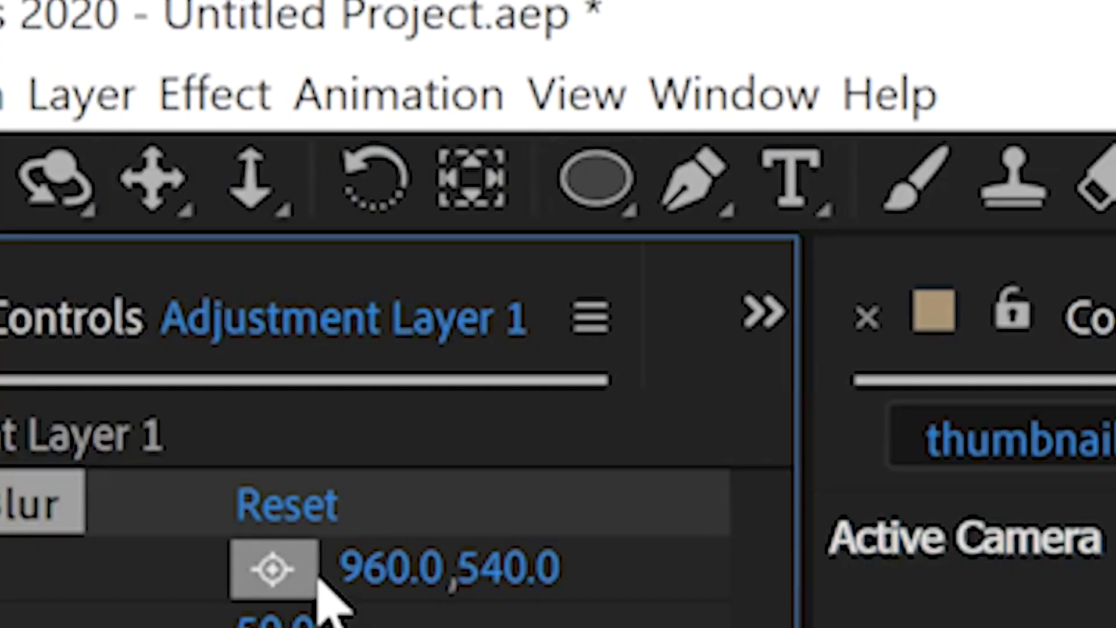
click(690, 178)
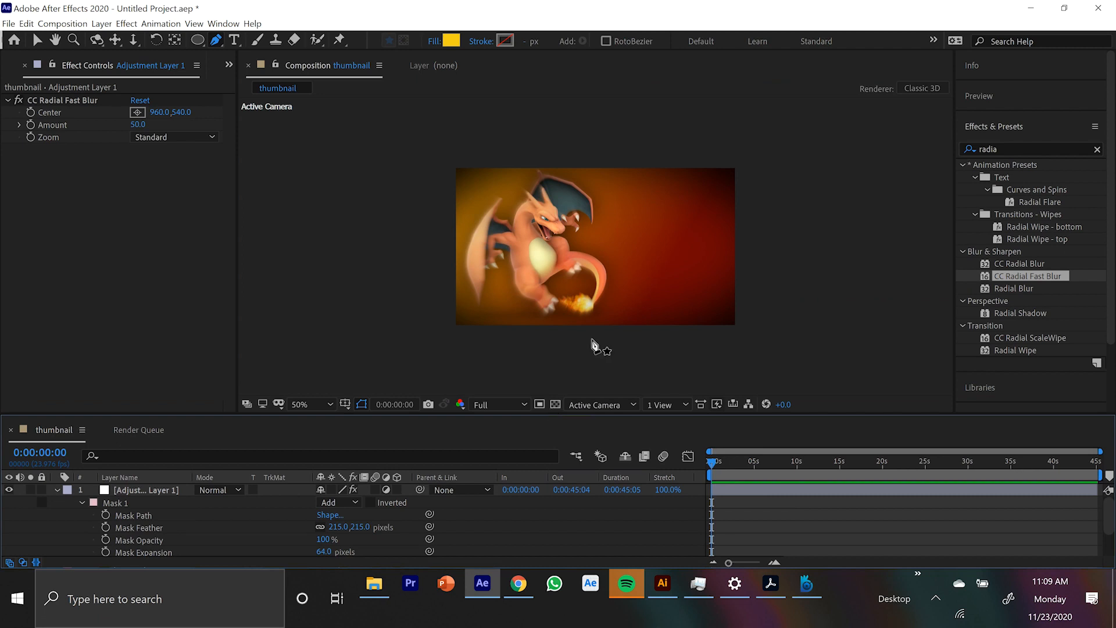
click(300, 403)
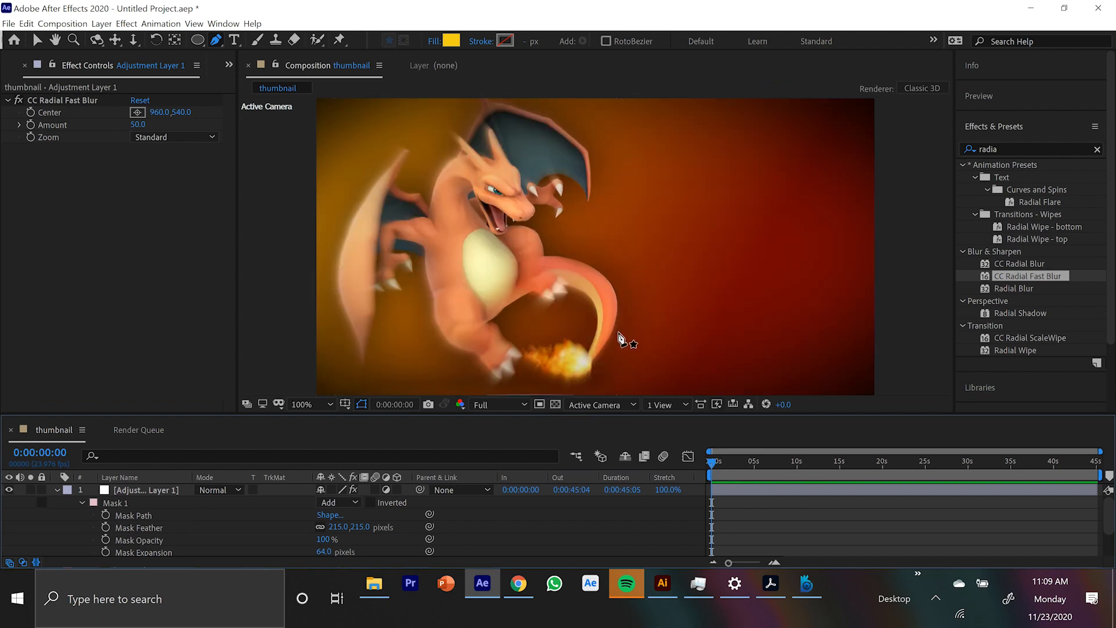
click(300, 403)
text(blur)
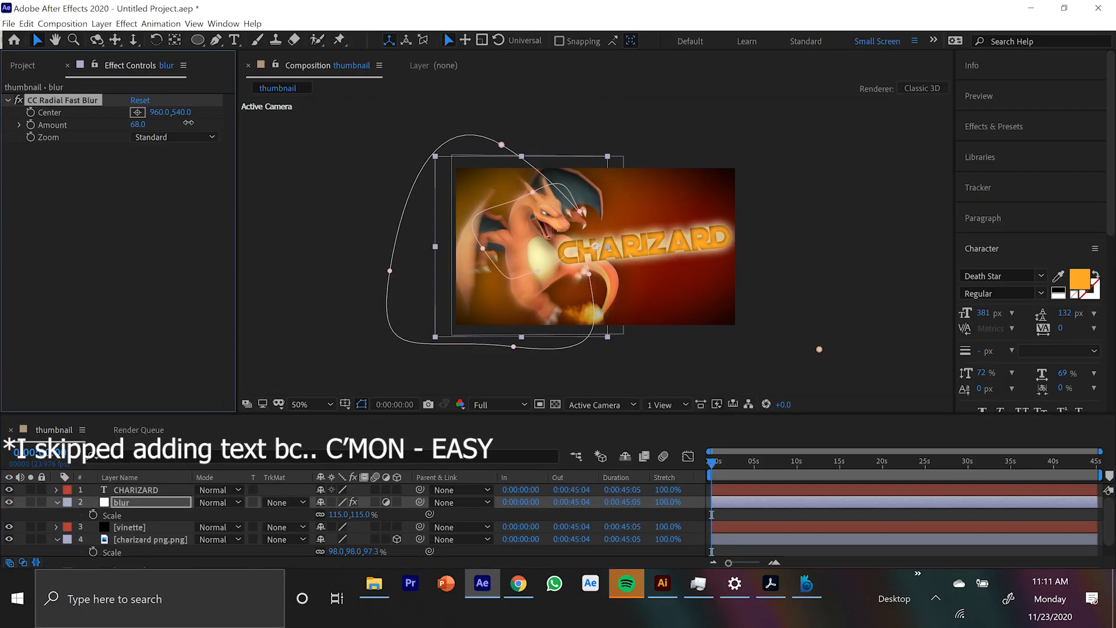
- Collapse the layer properties after enlarging the blur layer to 115%
click(100, 23)
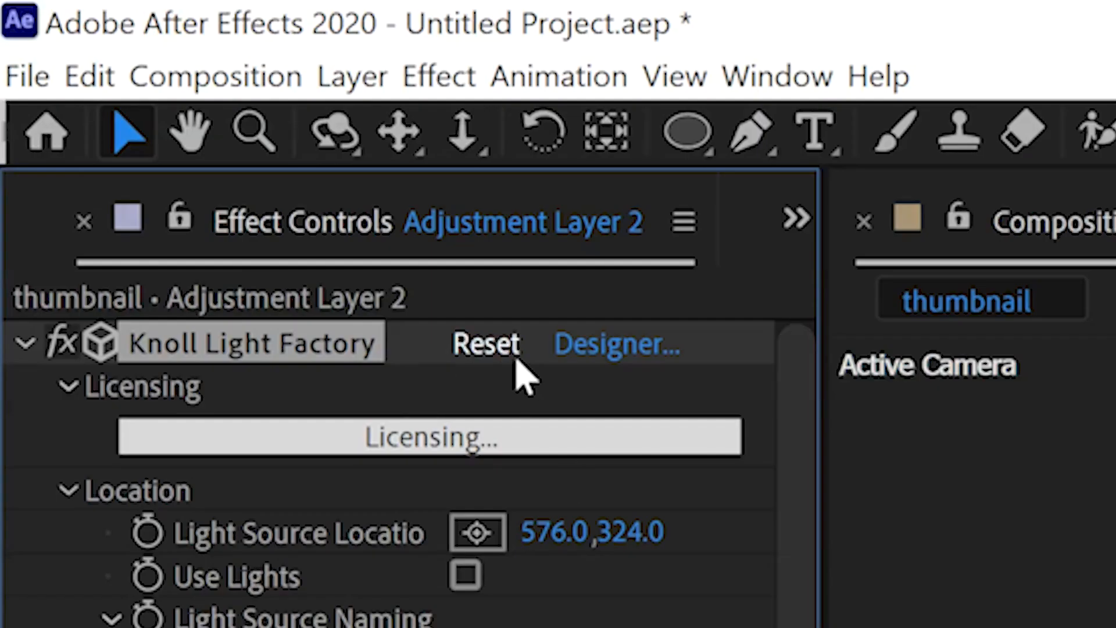
- Choose a Knoll Light Factory flare preset and drag its light source below the CHARIZARD title
click(616, 344)
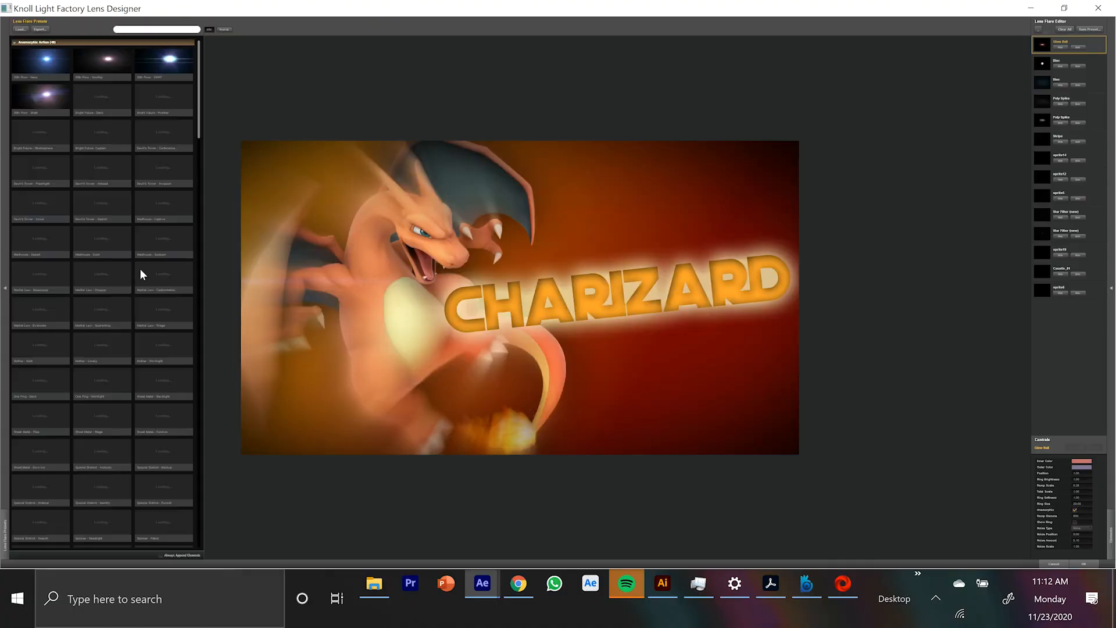
click(40, 206)
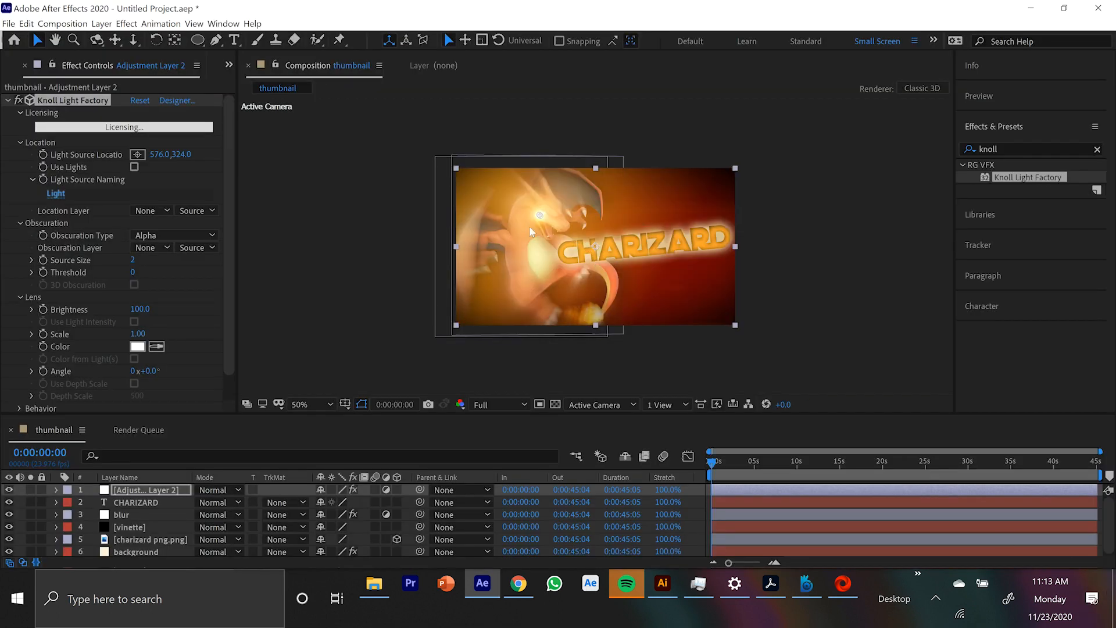
drag(538, 214, 598, 292)
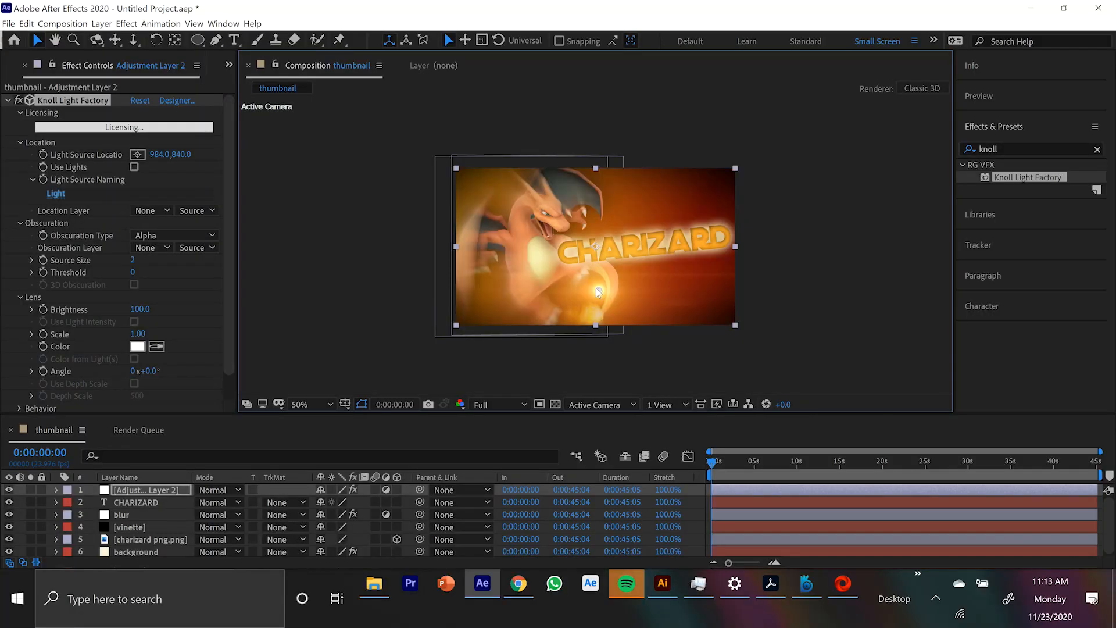
drag(598, 292, 592, 315)
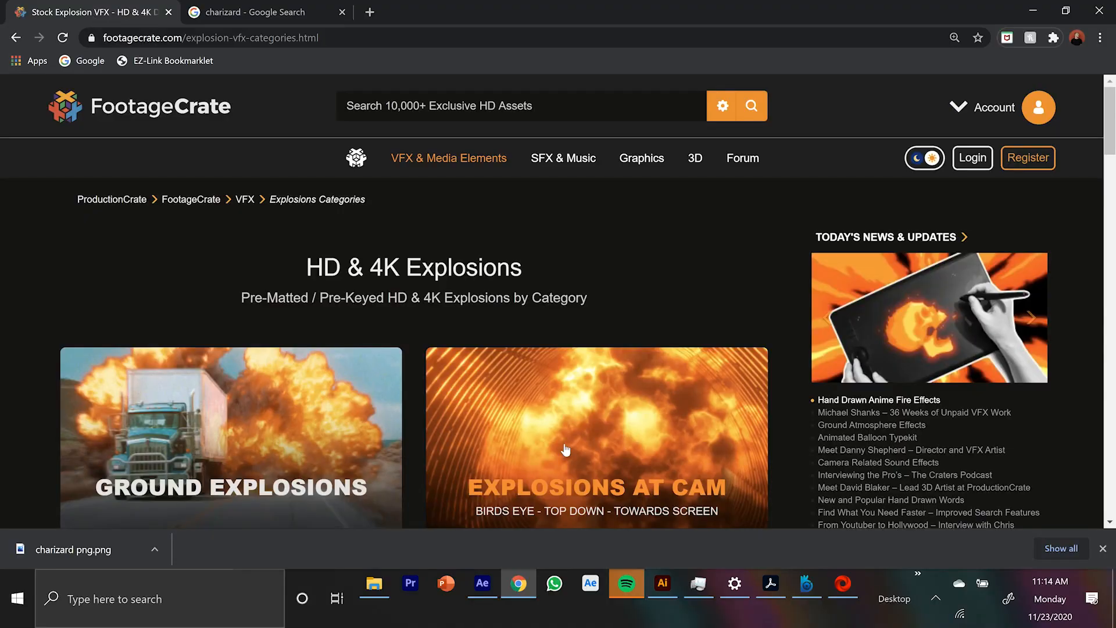
- Choose the Spark Bursts + Sweeteners tile from the explosion VFX categories
scroll(down, 3)
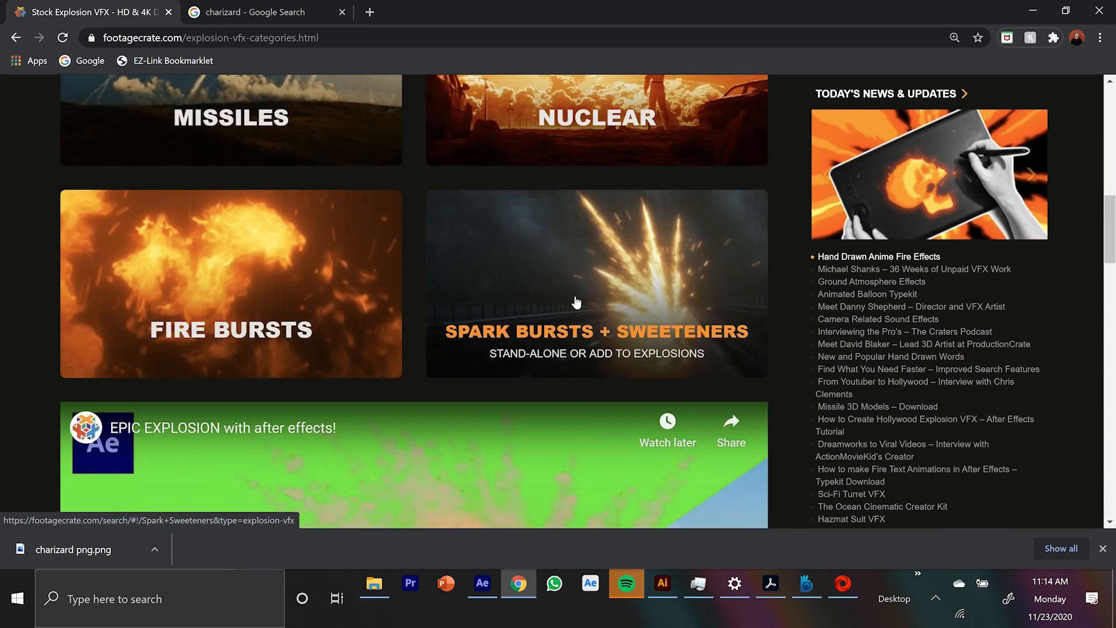
click(595, 284)
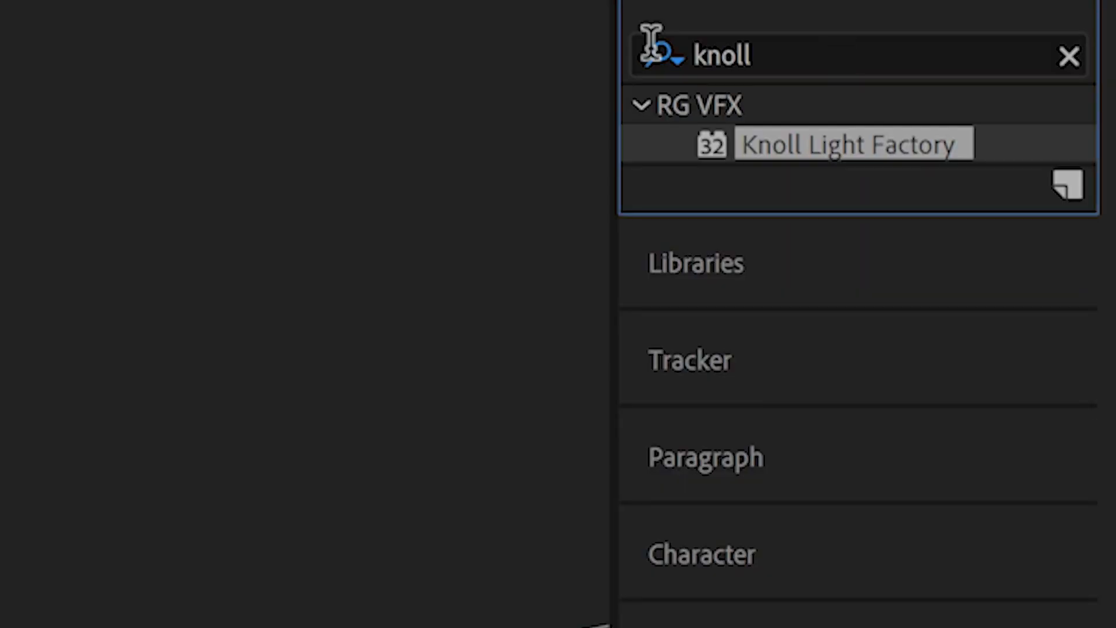
- Search Effects & Presets for Glow to layer over the Knoll Light Factory flare
text(glow)
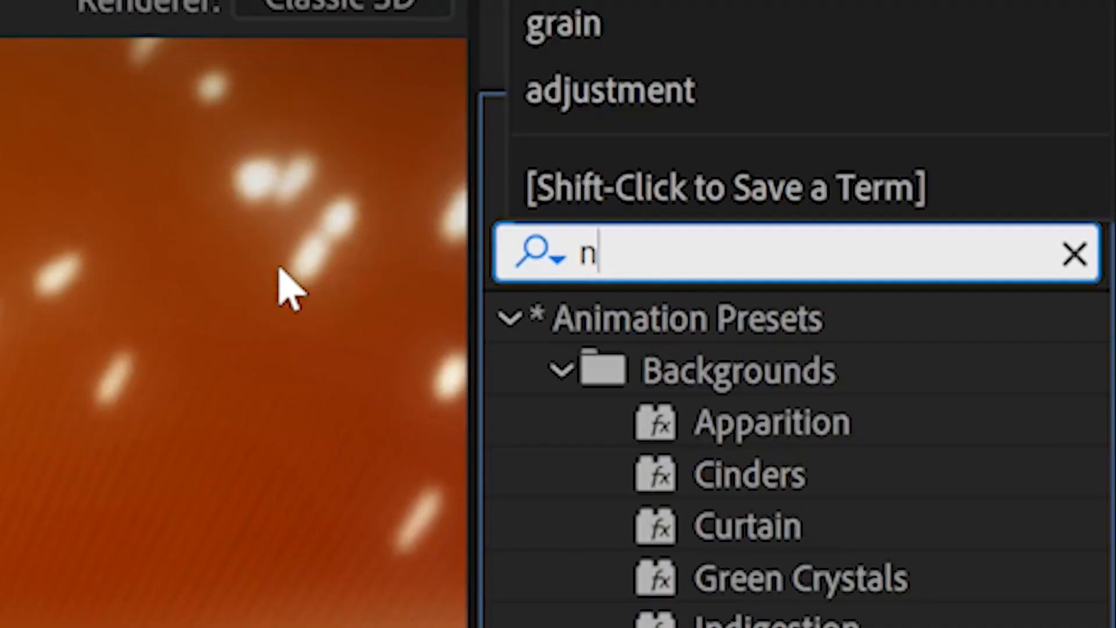
- Find the Noise effect and apply it to the CHARIZARD title at 14%
text(ois)
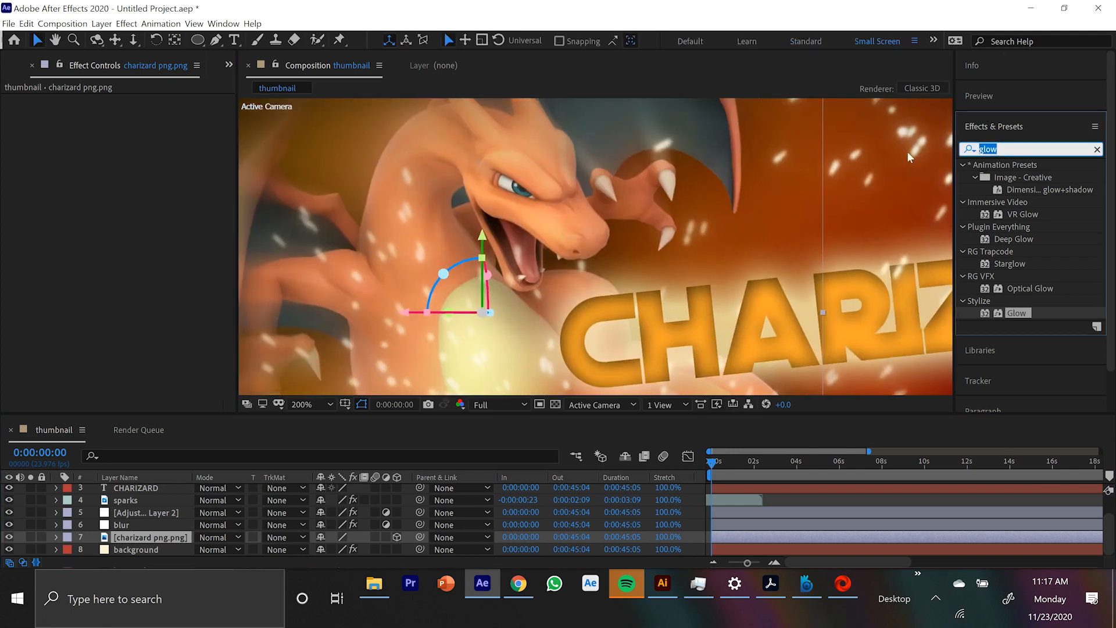
text(nois)
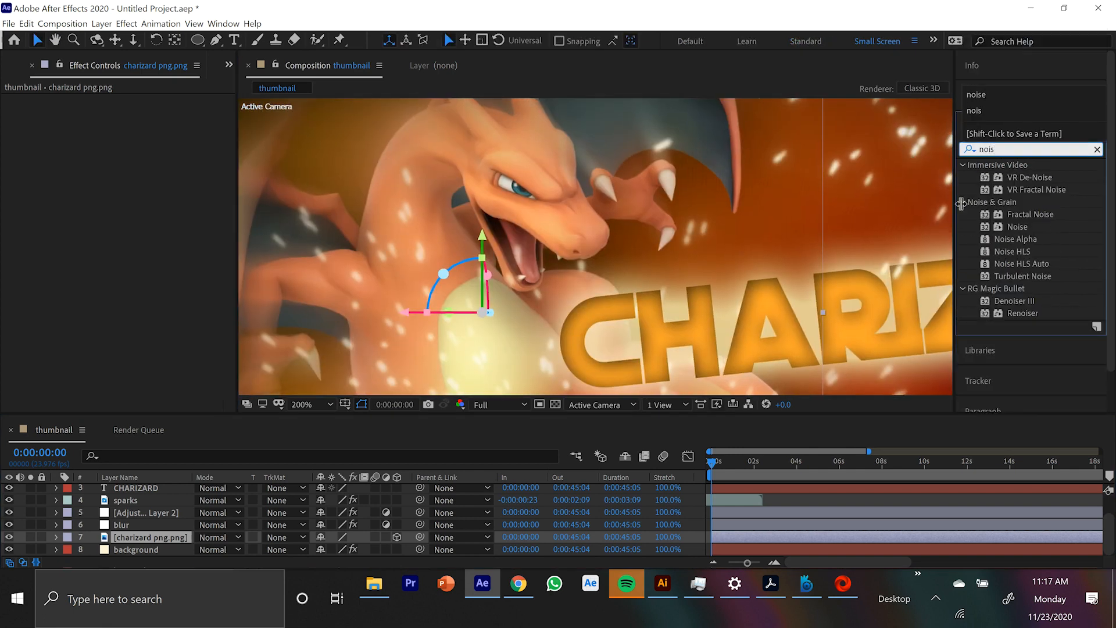
double_click(1017, 226)
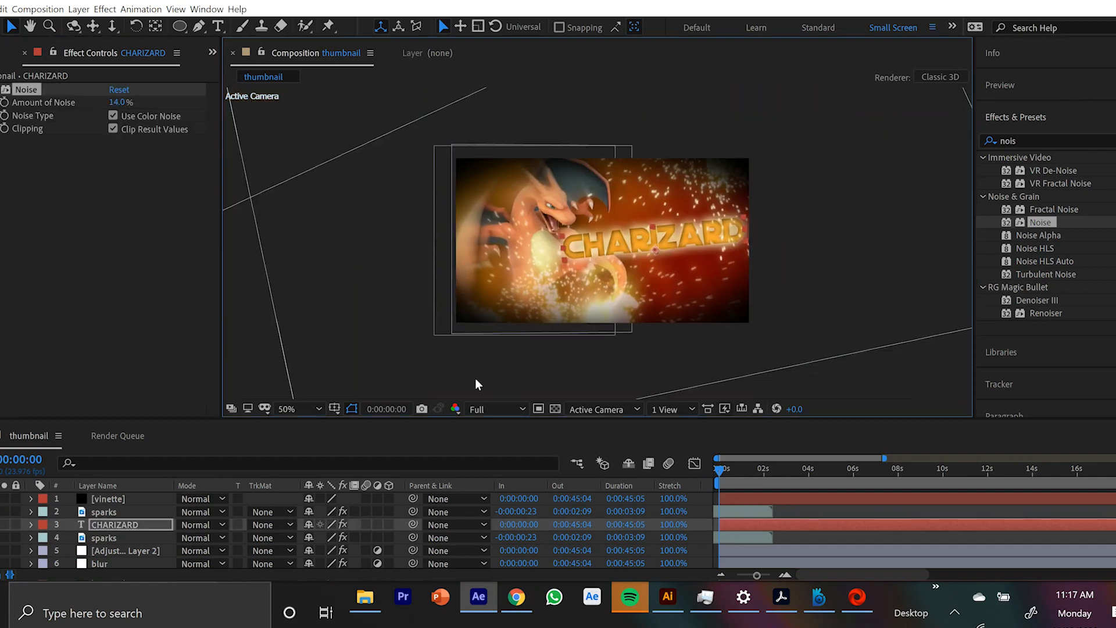
click(130, 548)
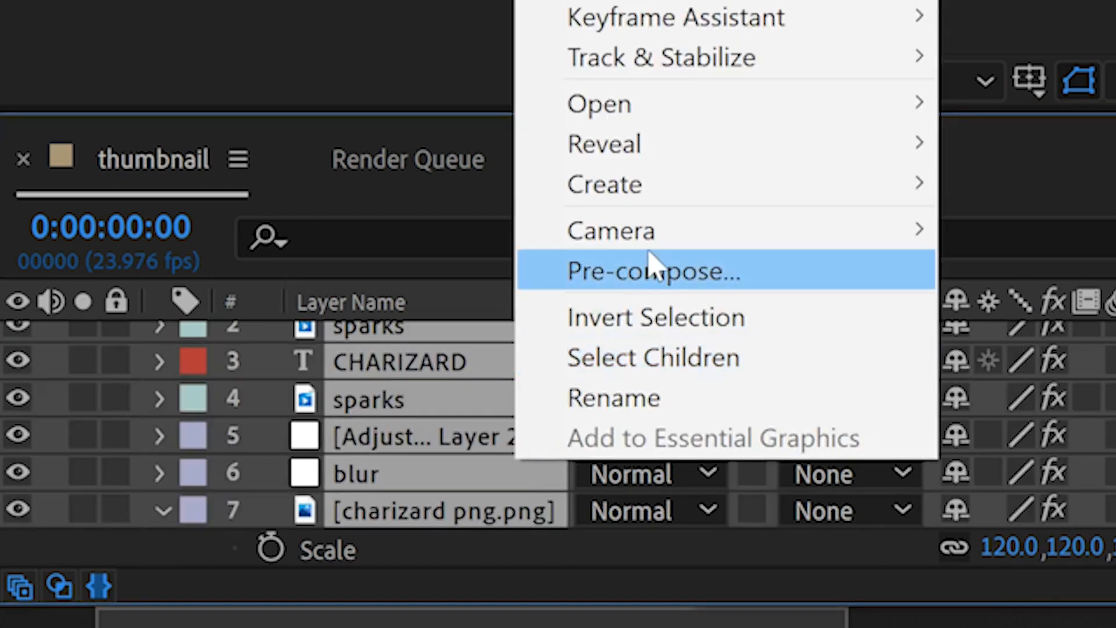
- Pre-compose the layers as 'everything' and search for Lumetri for the adjustment layer
click(652, 270)
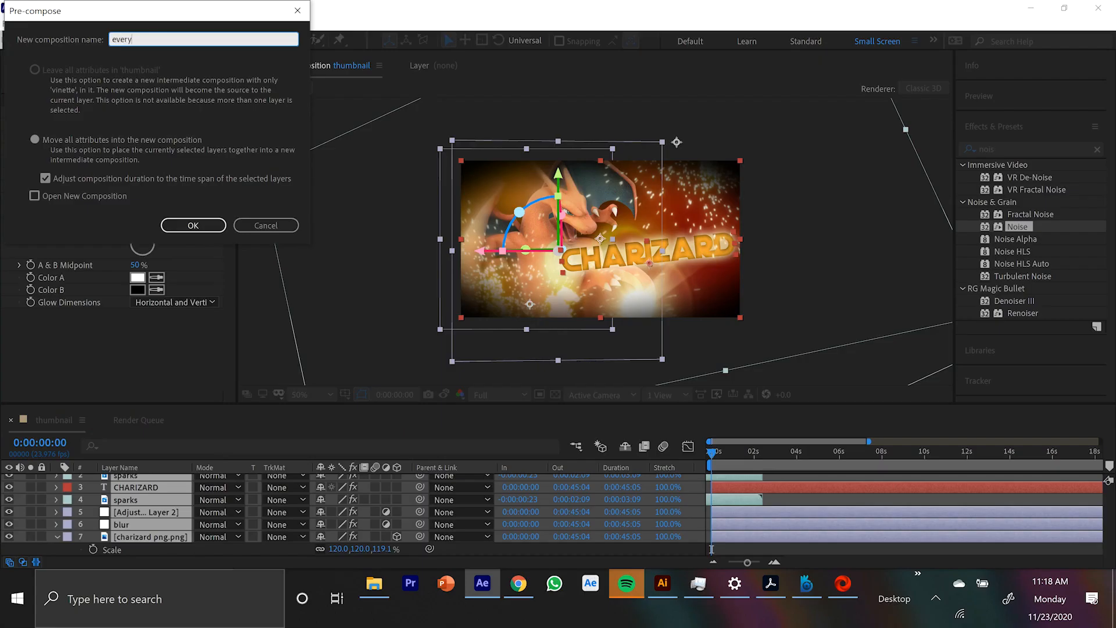
click(192, 224)
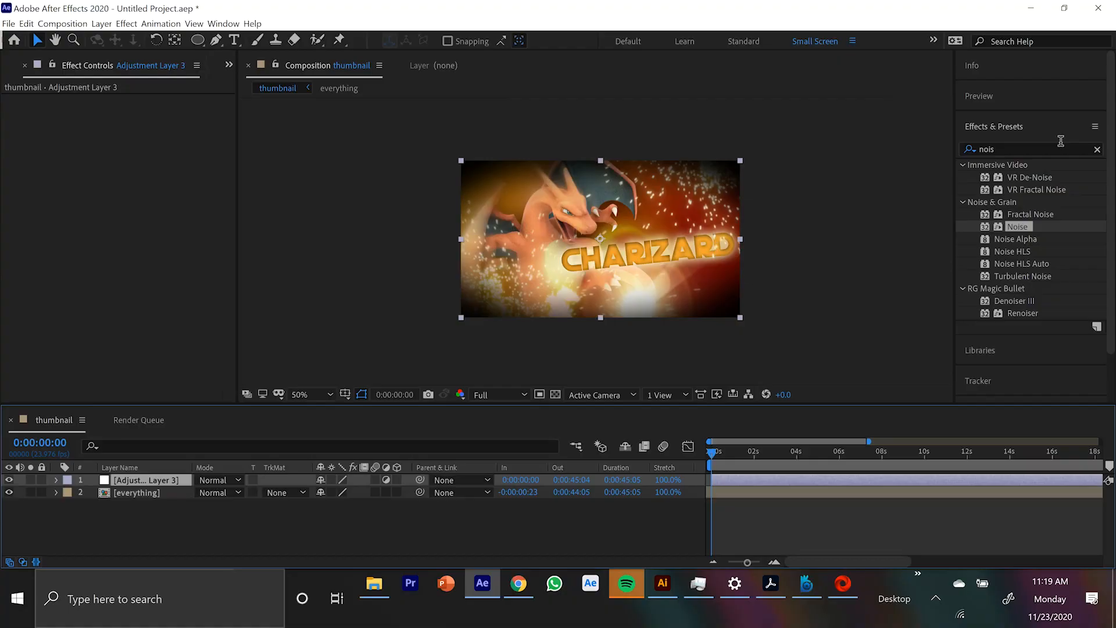
text(lumetri)
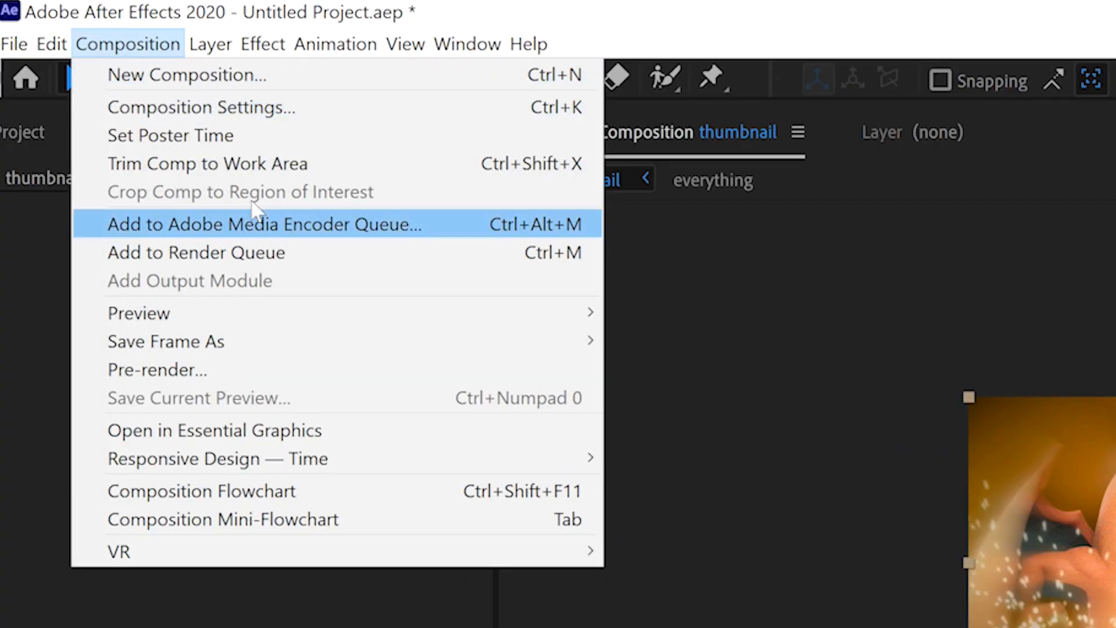
mouse_move(165, 341)
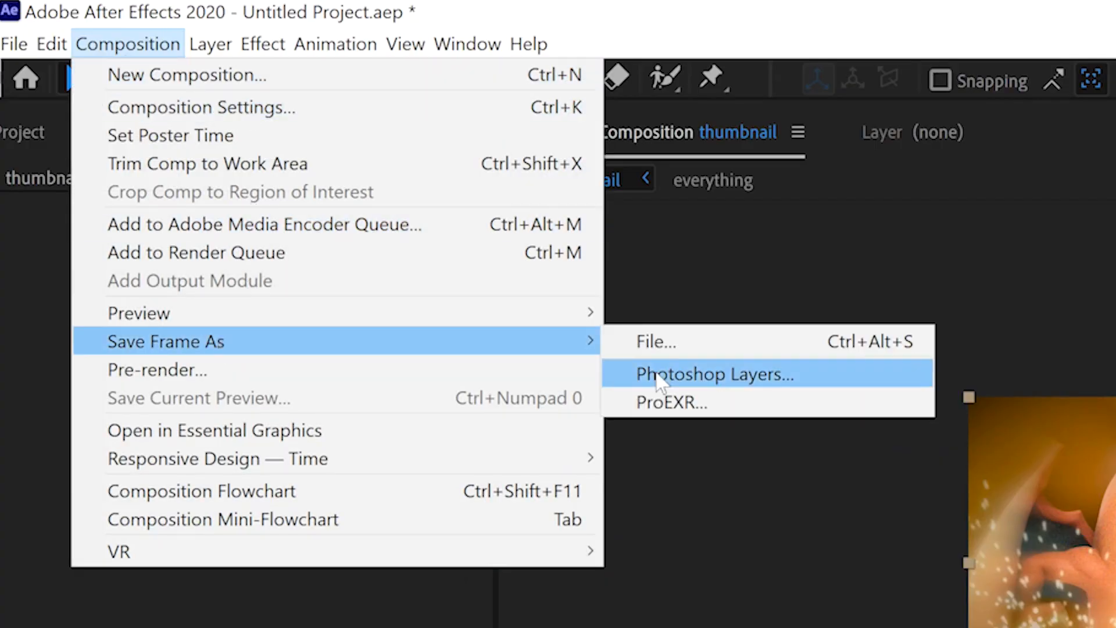
mouse_move(226, 348)
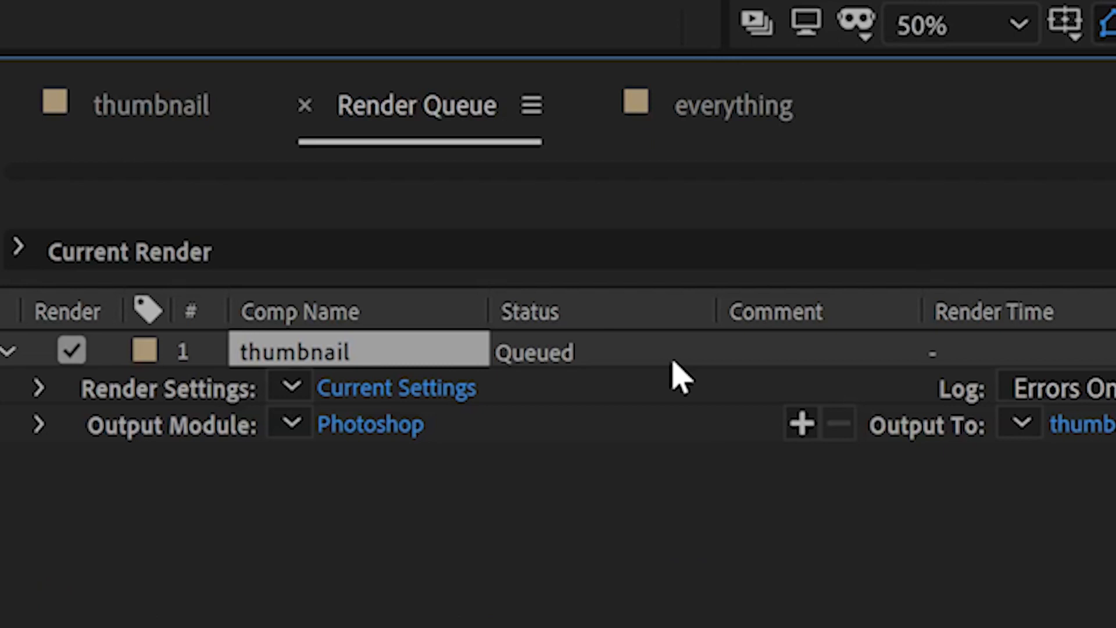
mouse_move(449, 427)
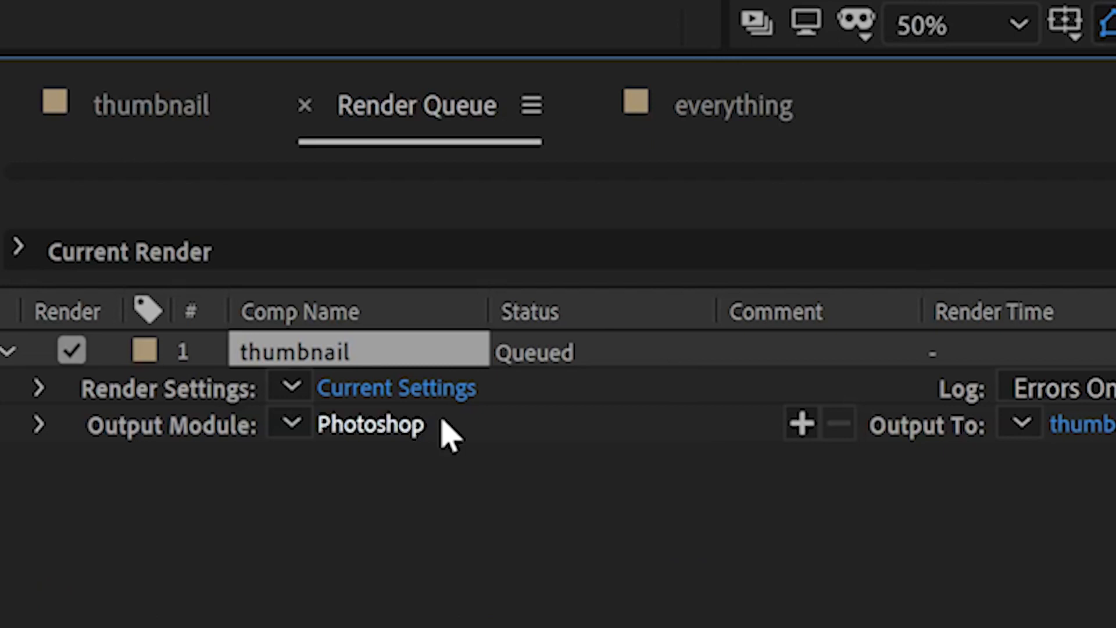
mouse_move(353, 430)
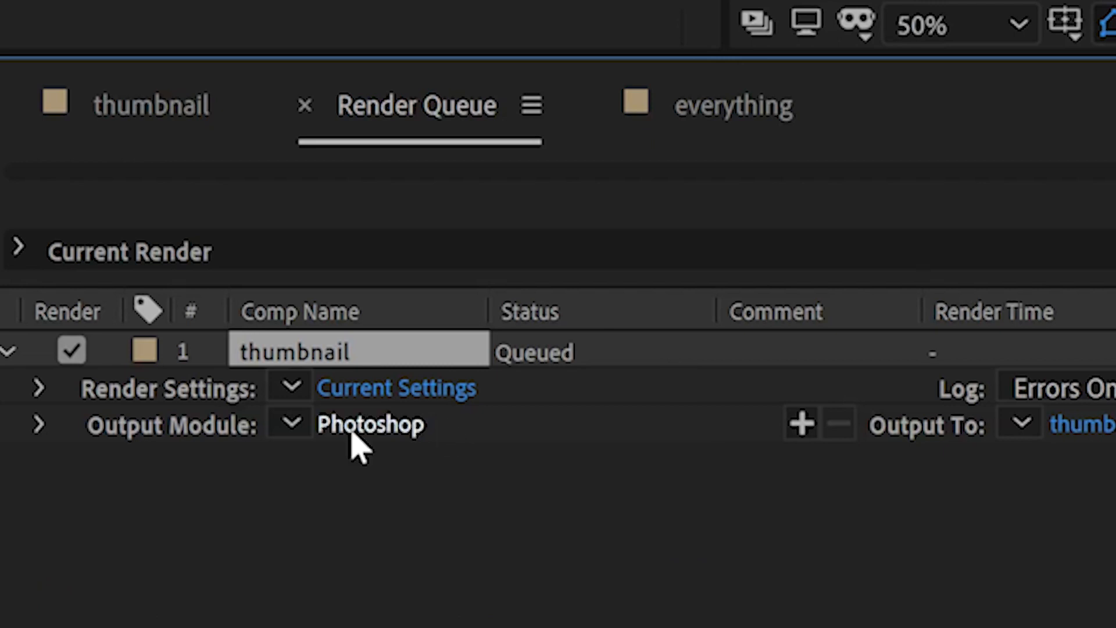
- Set the Output Module to JPEG Sequence and name the render epic thumbnail.jpg
click(369, 424)
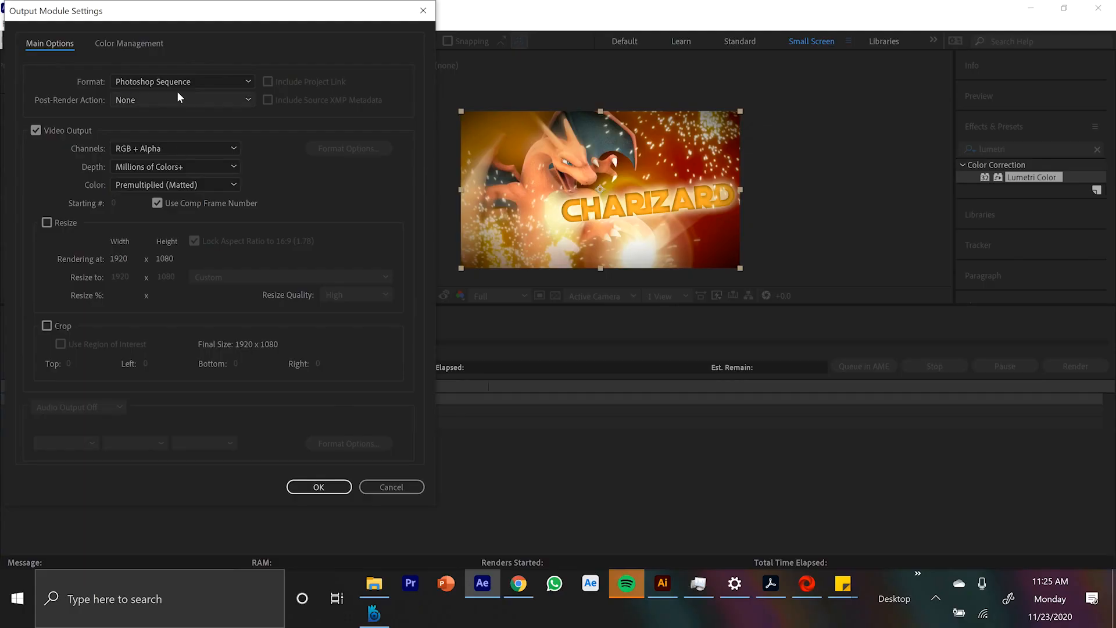
click(182, 81)
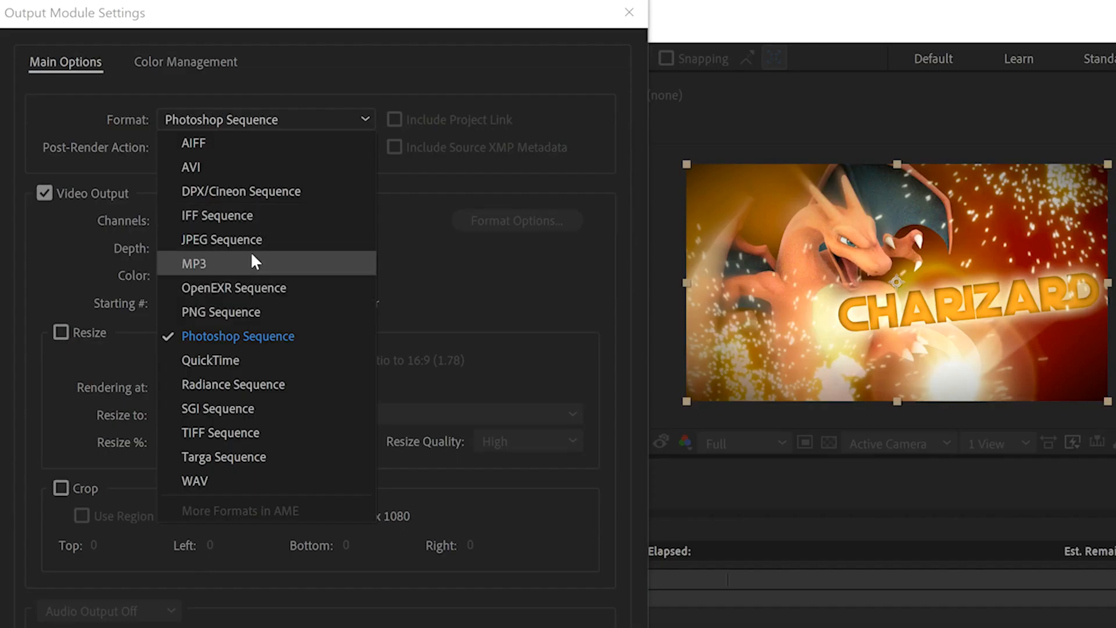
click(221, 240)
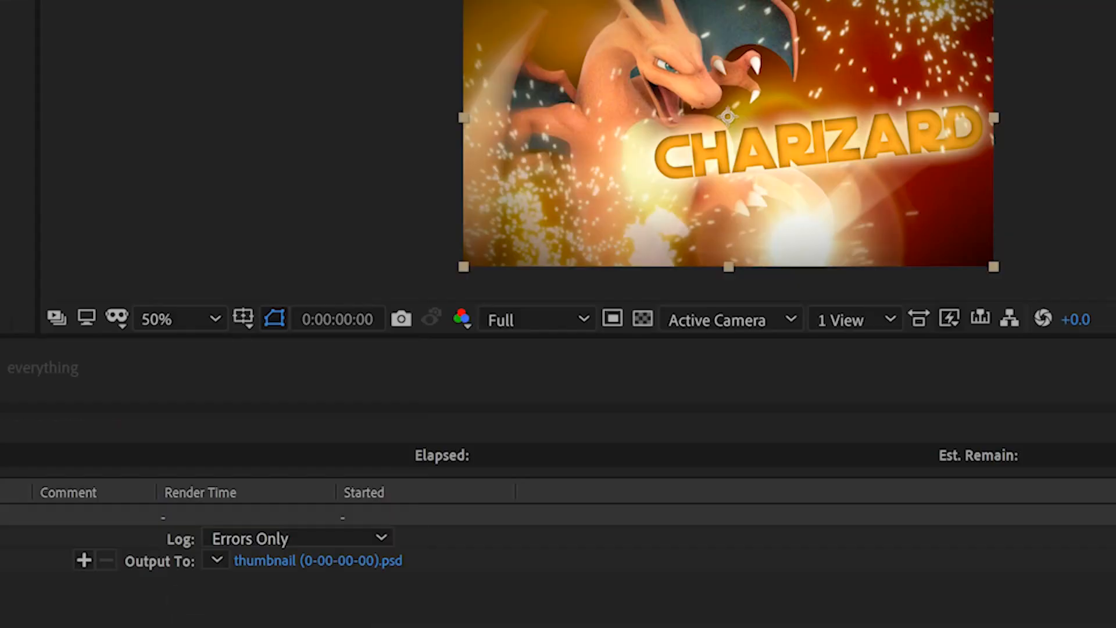
click(318, 560)
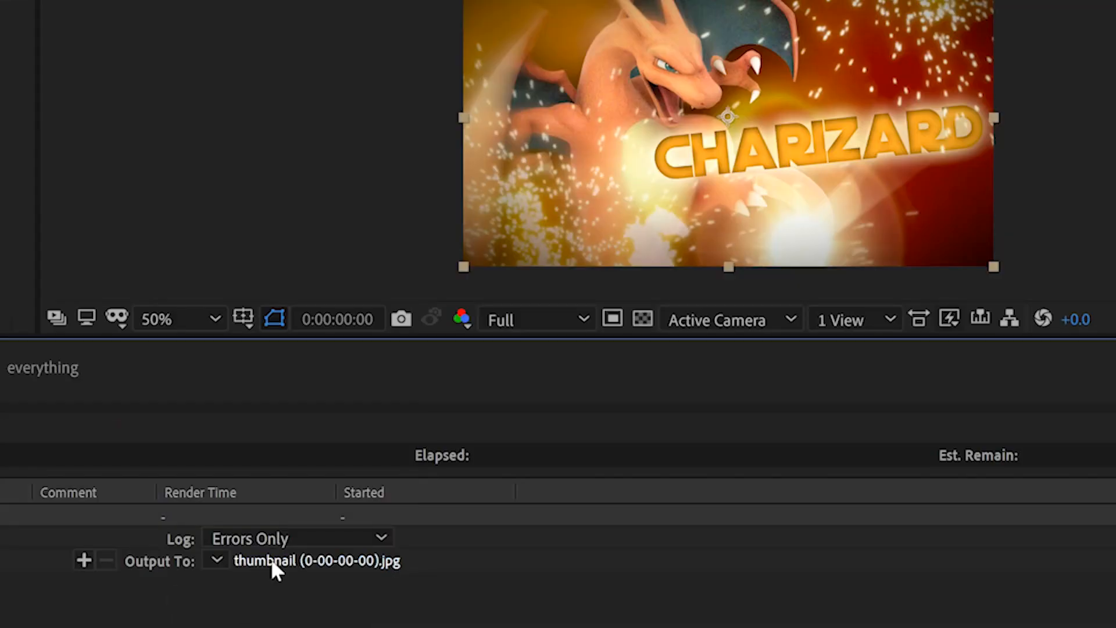
click(318, 561)
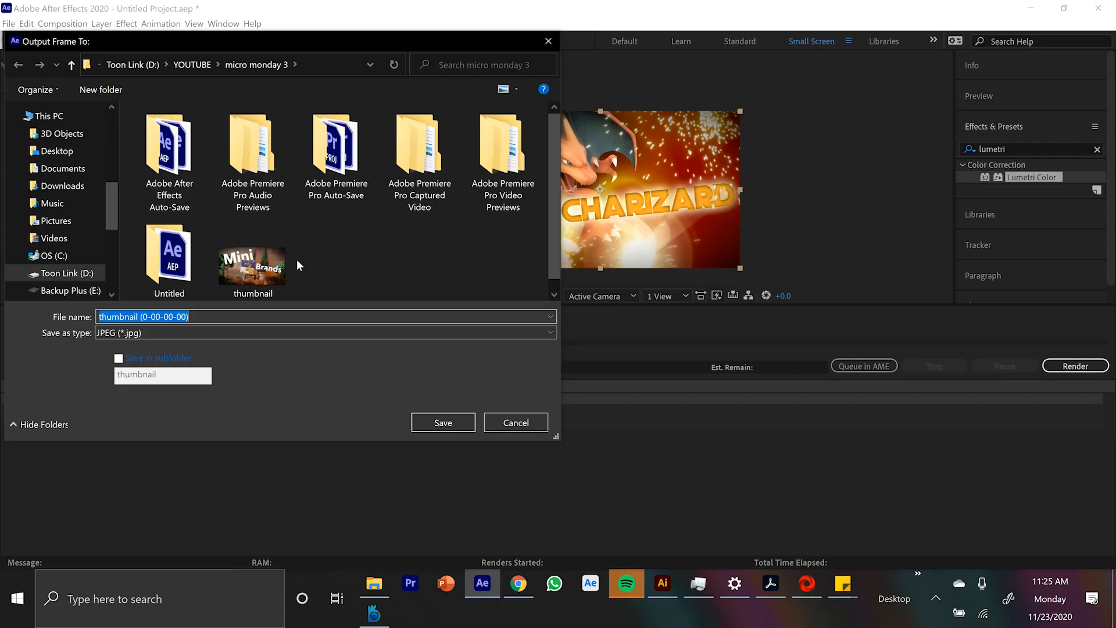
click(442, 422)
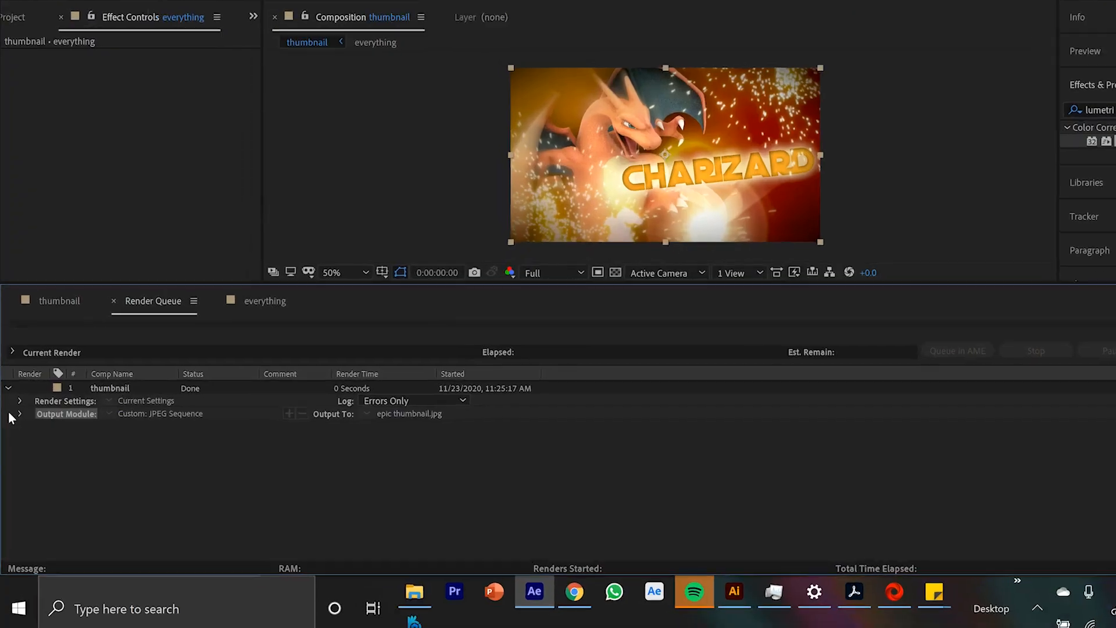
- Locate and view the rendered epic thumbnail image in the micro monday 3 folder
click(20, 414)
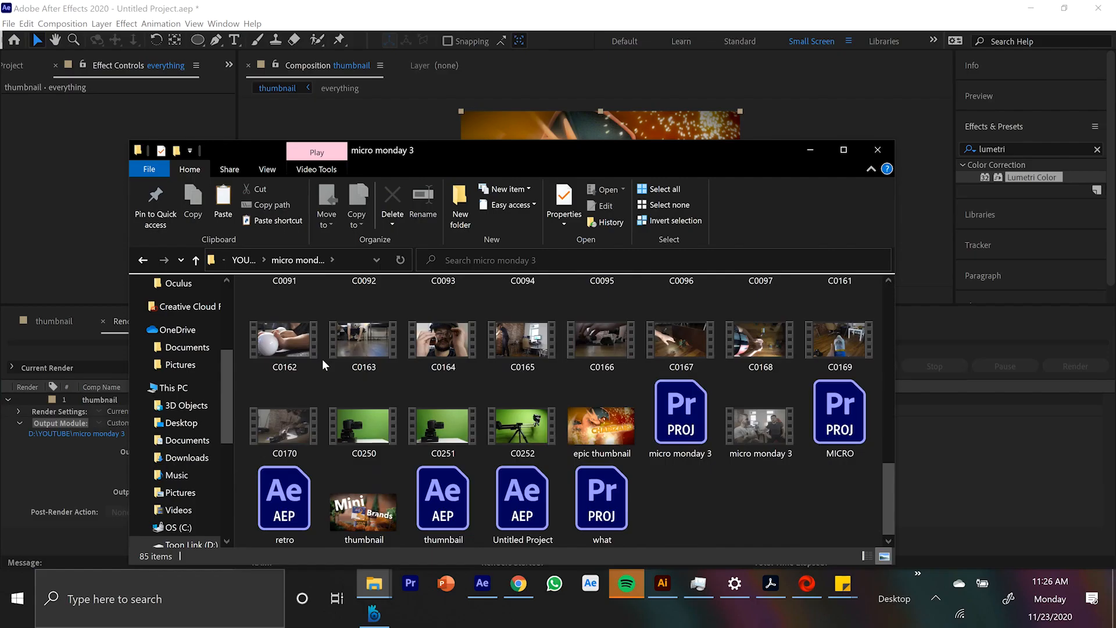
click(600, 417)
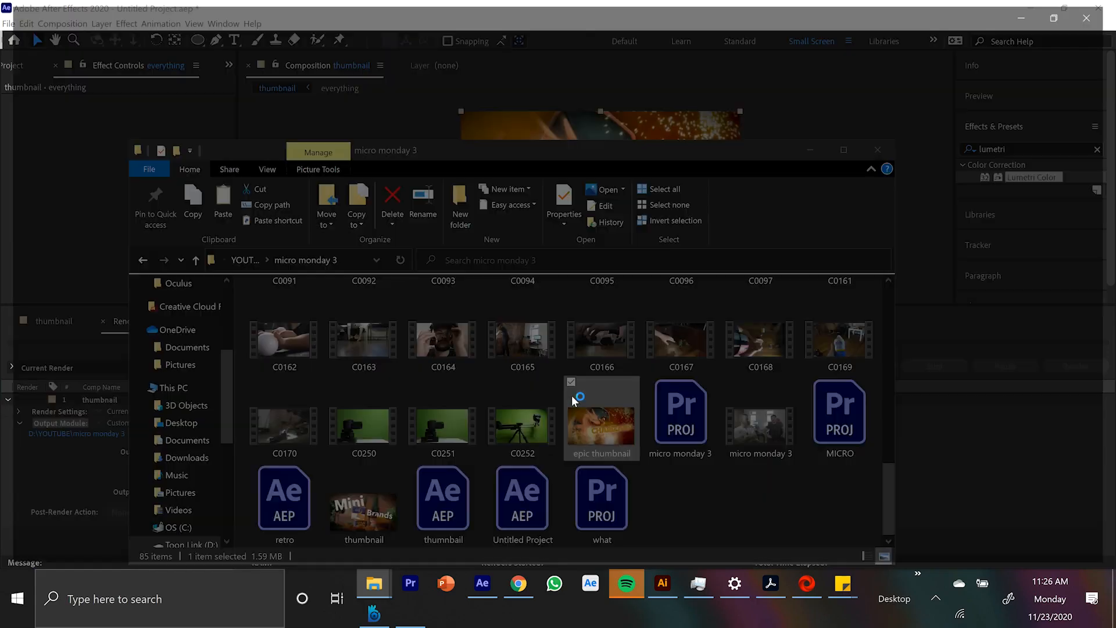
double_click(601, 417)
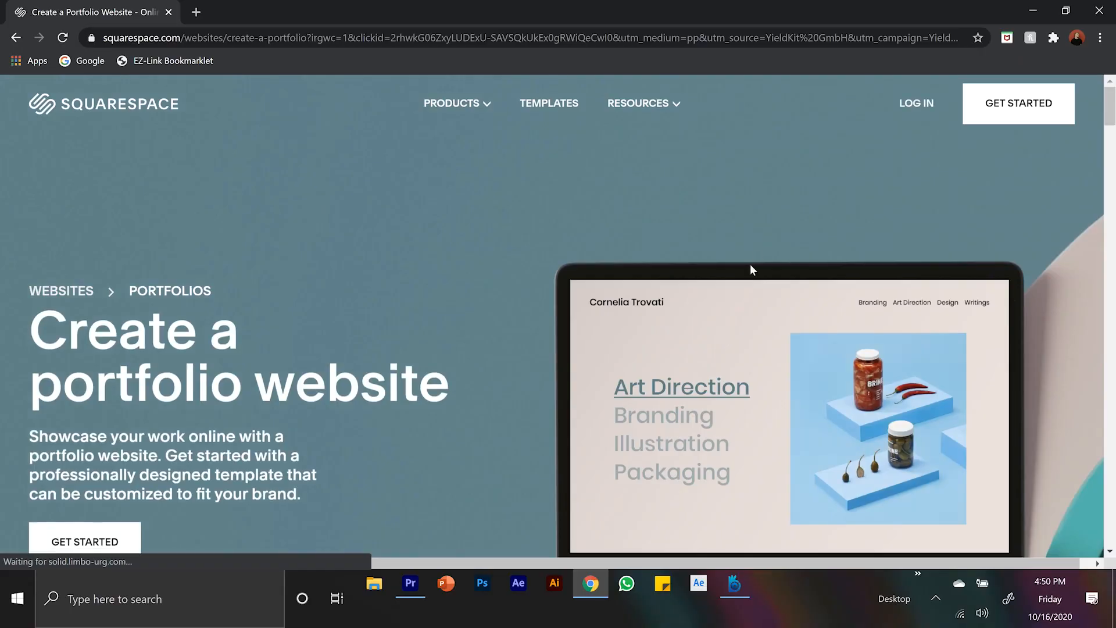
- Browse the portfolio layouts and preview the Portfolio Slides layout
scroll(down, 3)
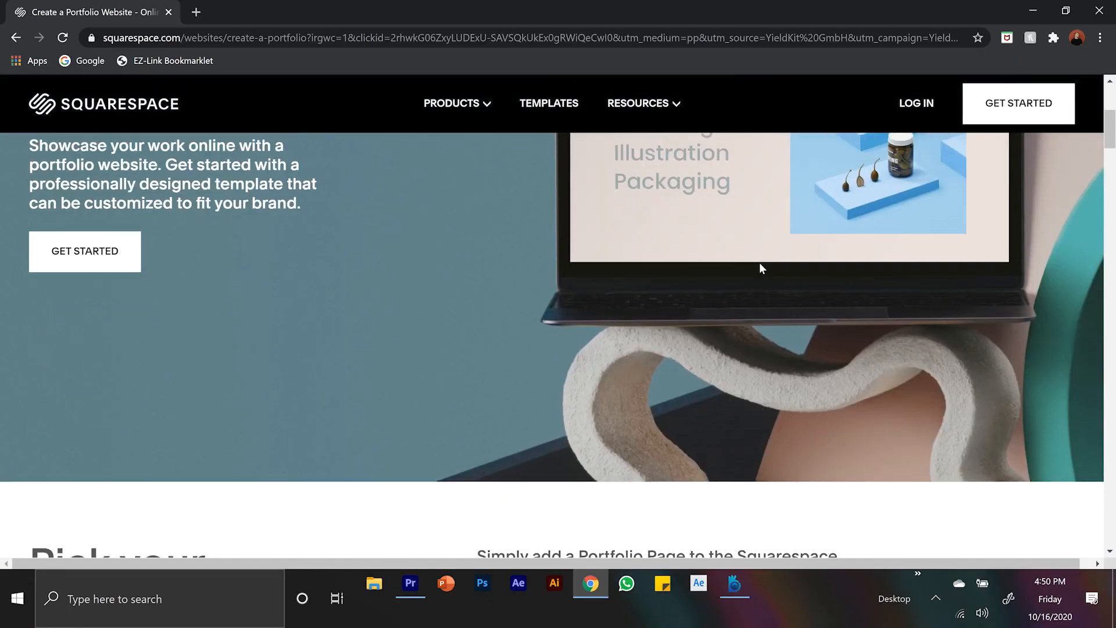
scroll(down, 3)
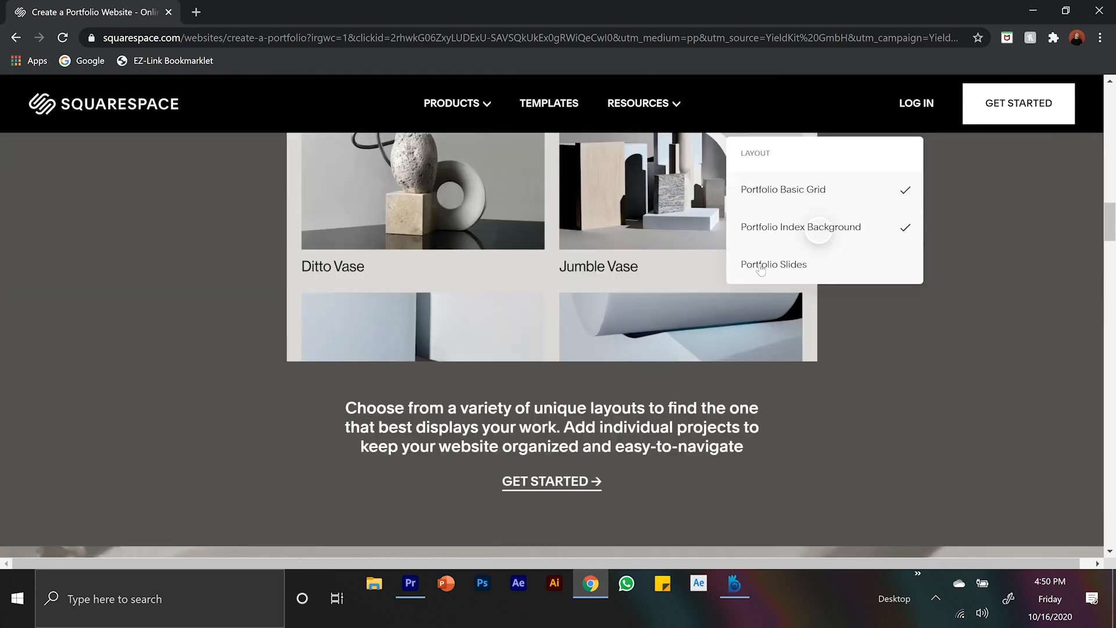
click(549, 103)
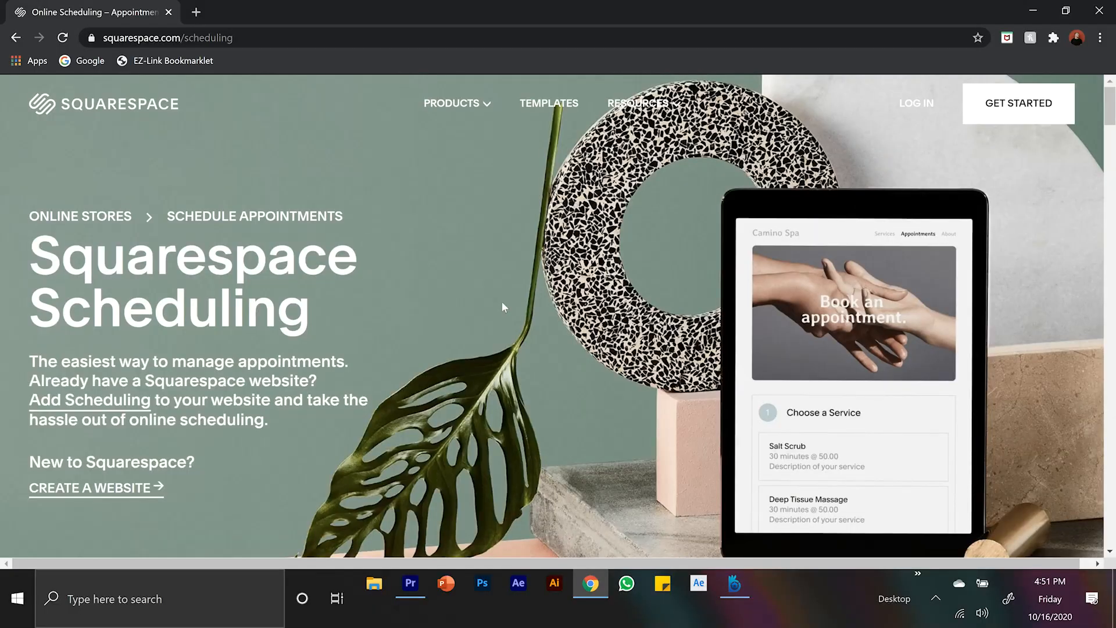
- Scroll through the Squarespace Scheduling page's appointment-booking features
scroll(down, 3)
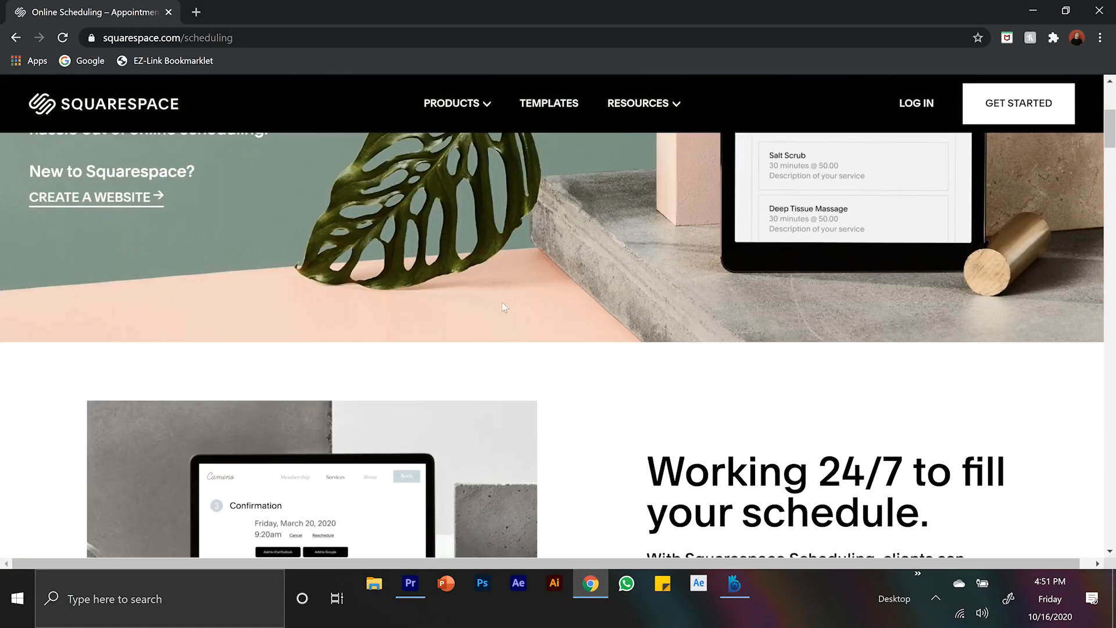
scroll(down, 3)
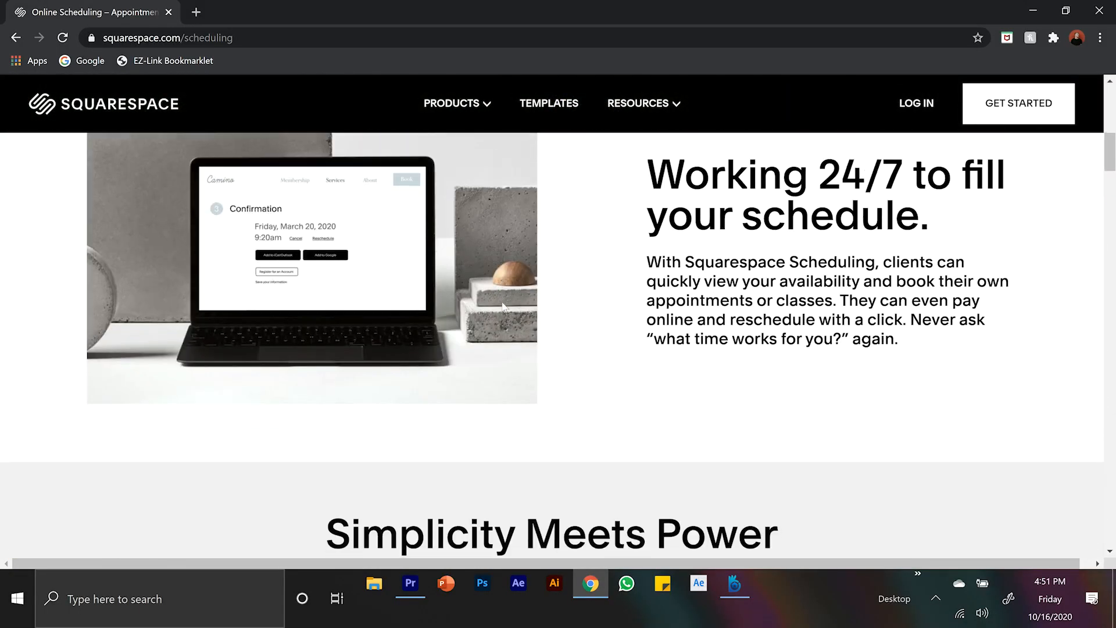
scroll(down, 3)
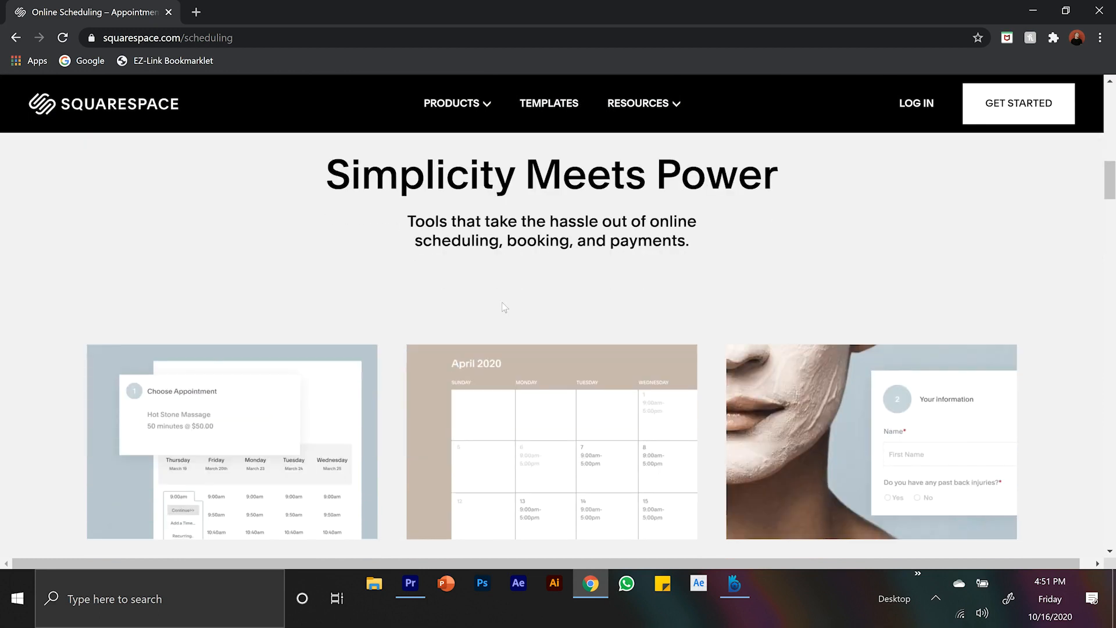